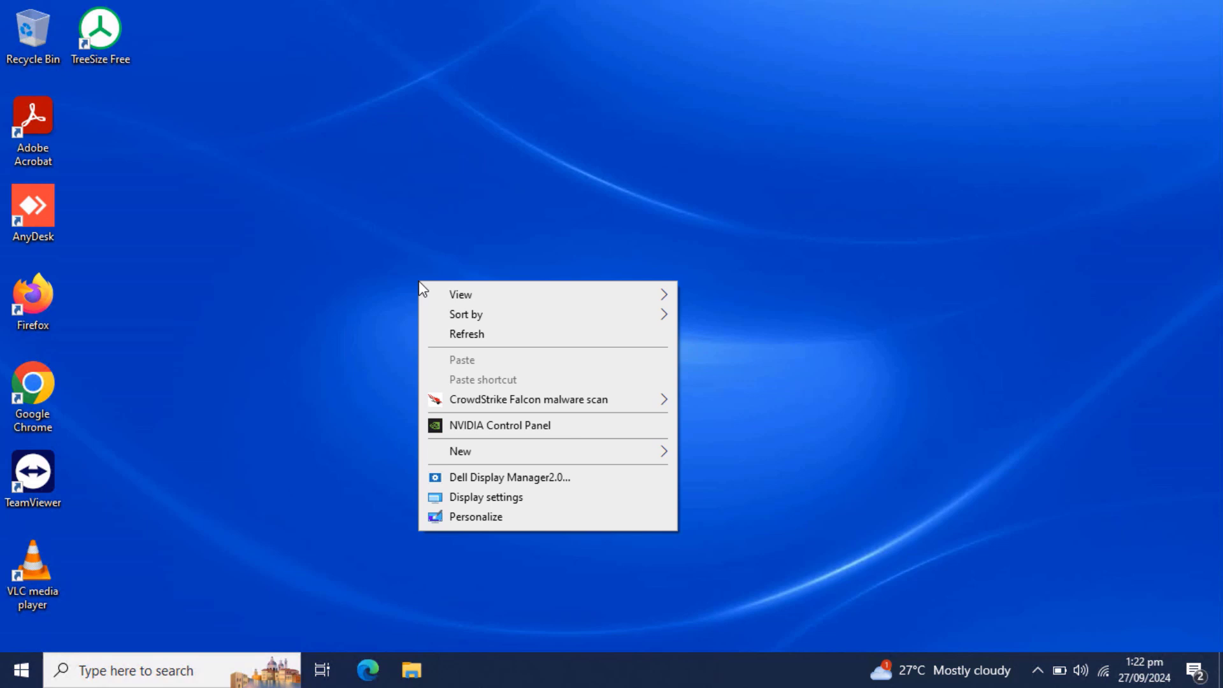
Dismiss the desktop context menu and launch Google Chrome from the taskbar
{"action": "left_click", "coordinate": [466, 334]}
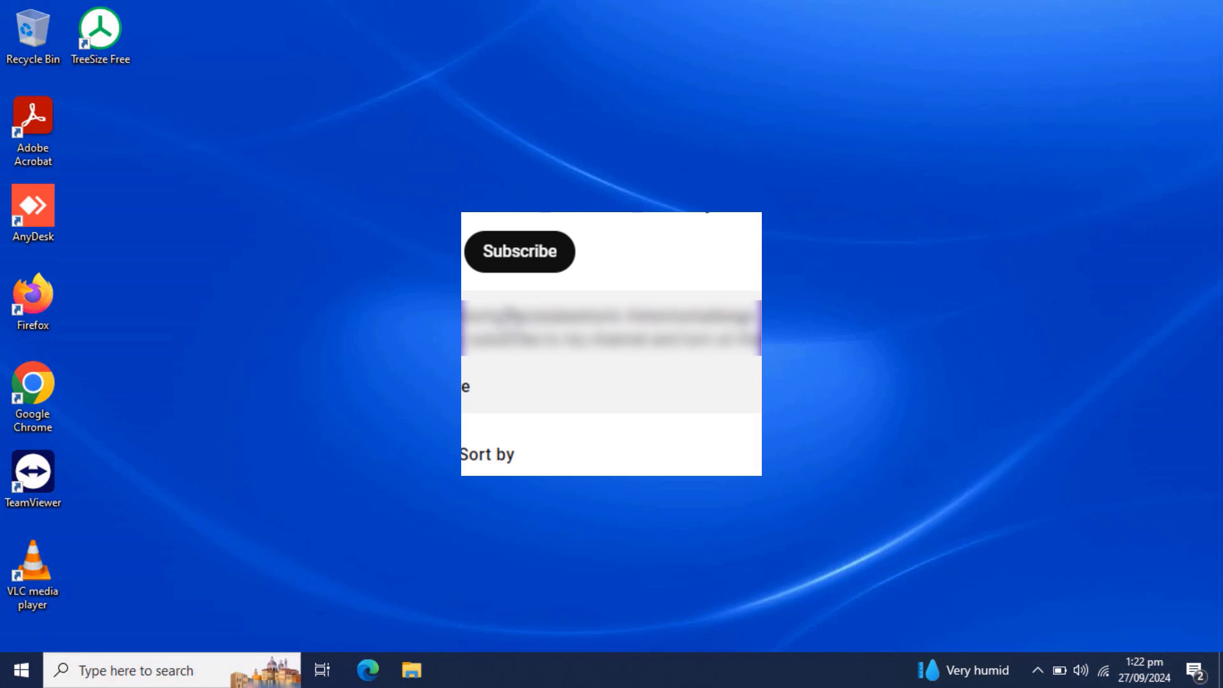
{"action": "left_click", "coordinate": [519, 251]}
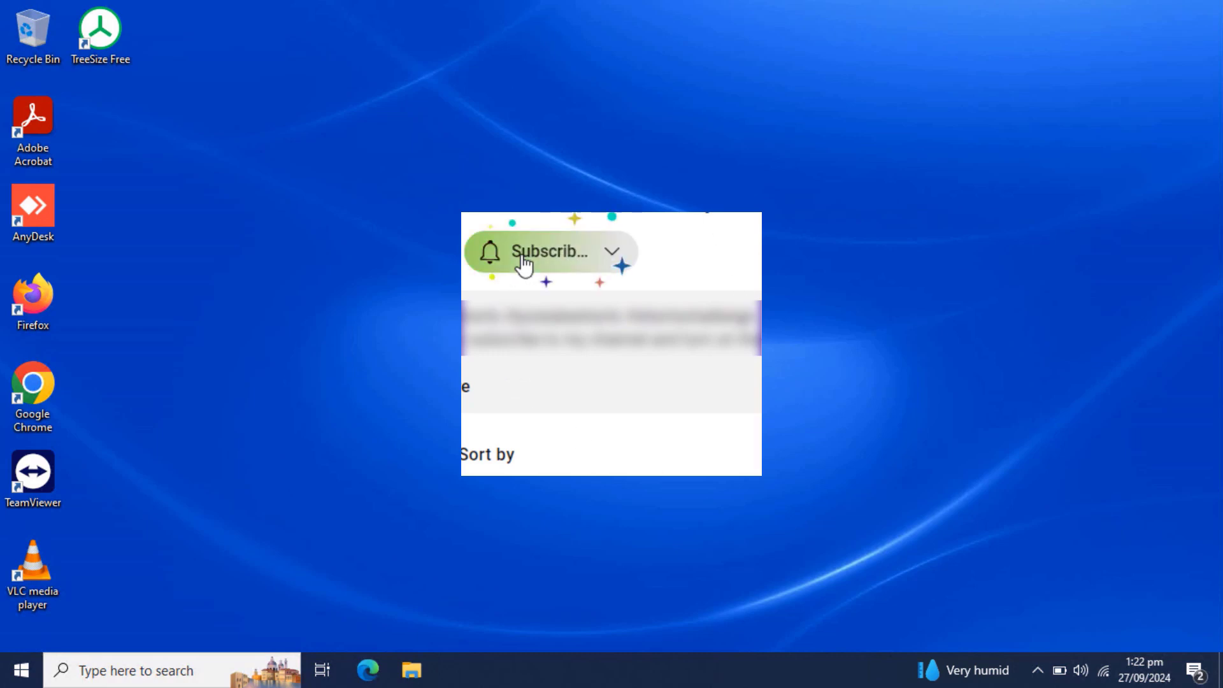
{"action": "left_click", "coordinate": [547, 251]}
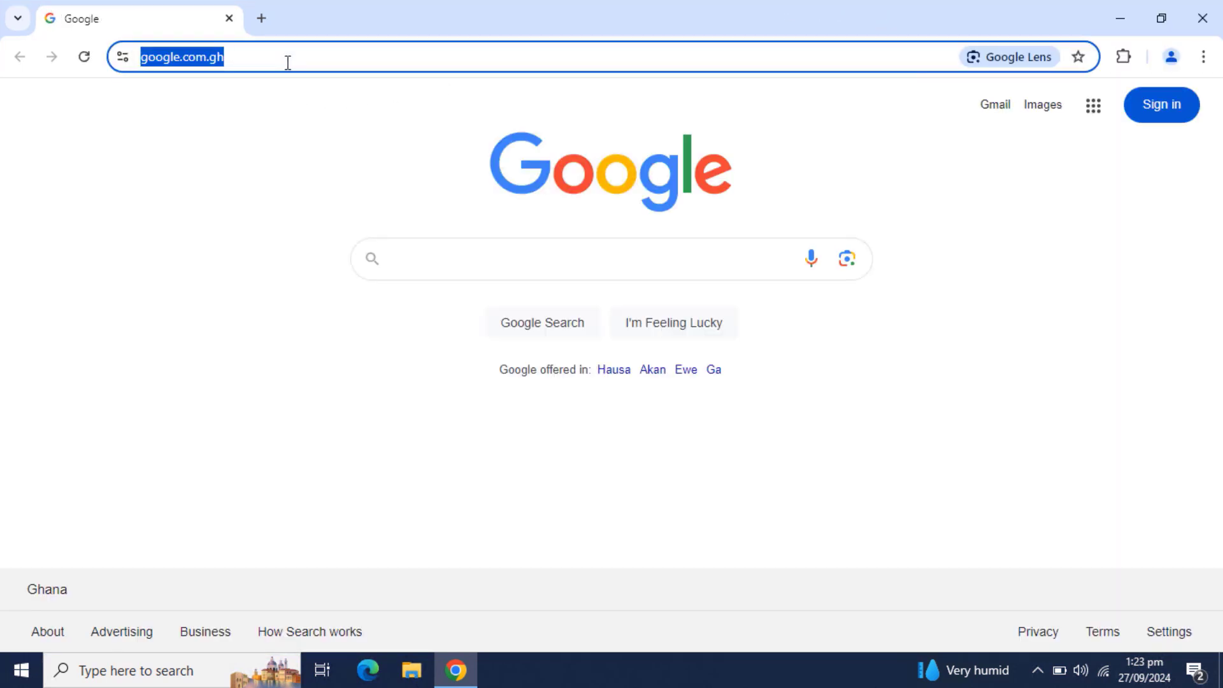
Search Google for 'hp laserjet enterprise m611 driver for windows 10' via the address-bar suggestion
{"action": "type", "text": "hp laerjet m611 drivers"}
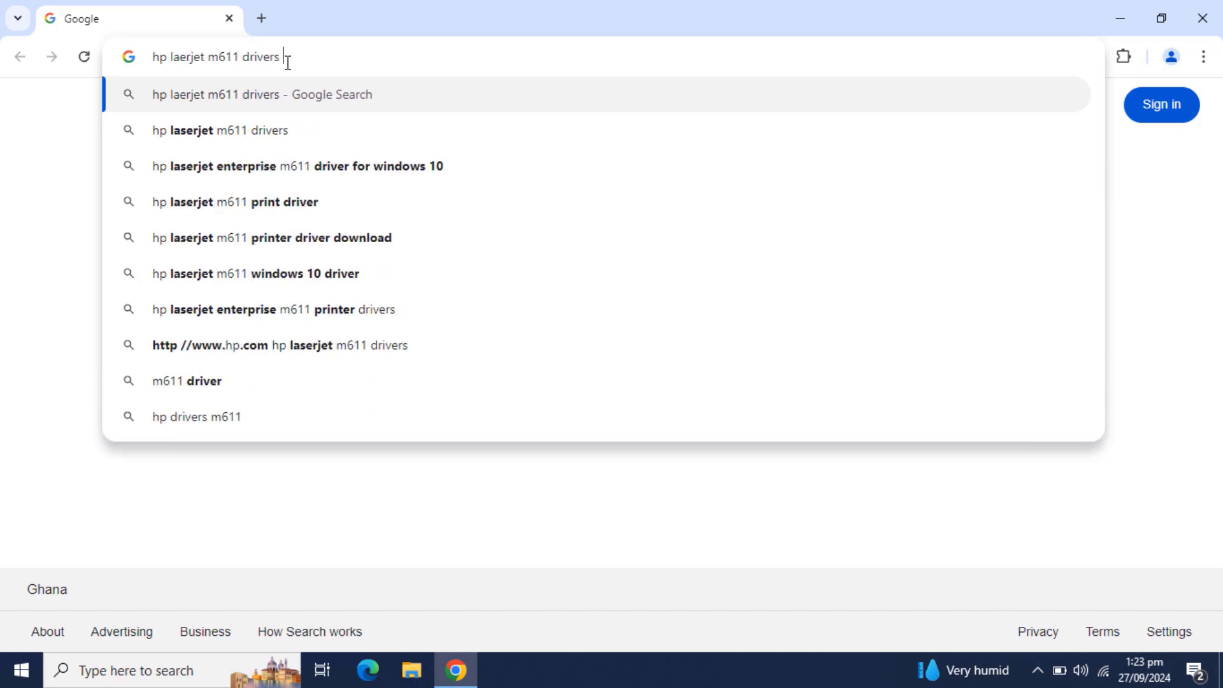
{"action": "left_click", "coordinate": [301, 166]}
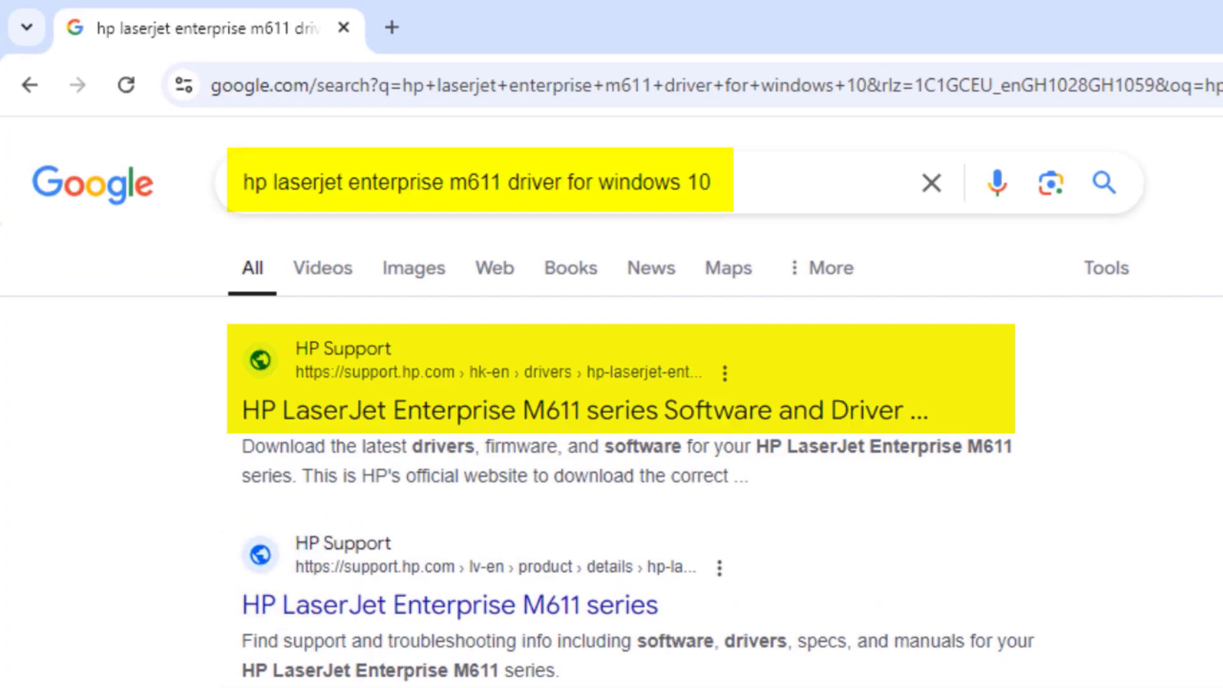
{"action": "mouse_move", "coordinate": [464, 331]}
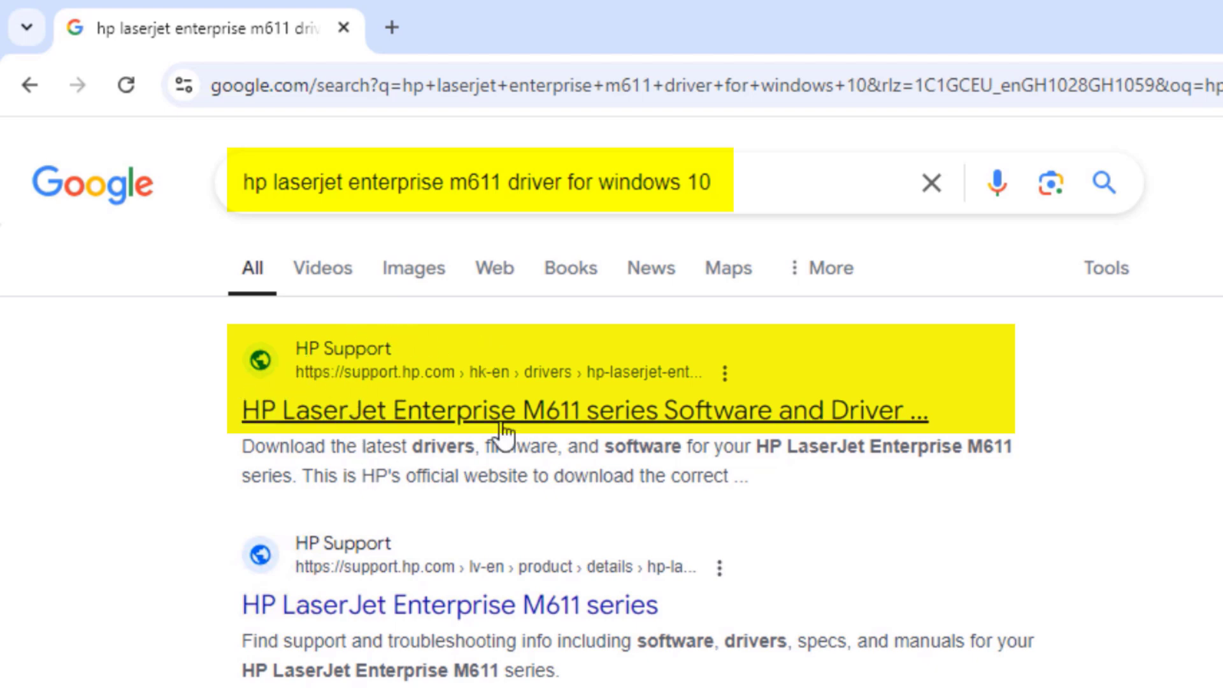
Go to the HP Support M611 Software and Drivers result and dismiss the cookie notice
{"action": "left_click", "coordinate": [586, 412]}
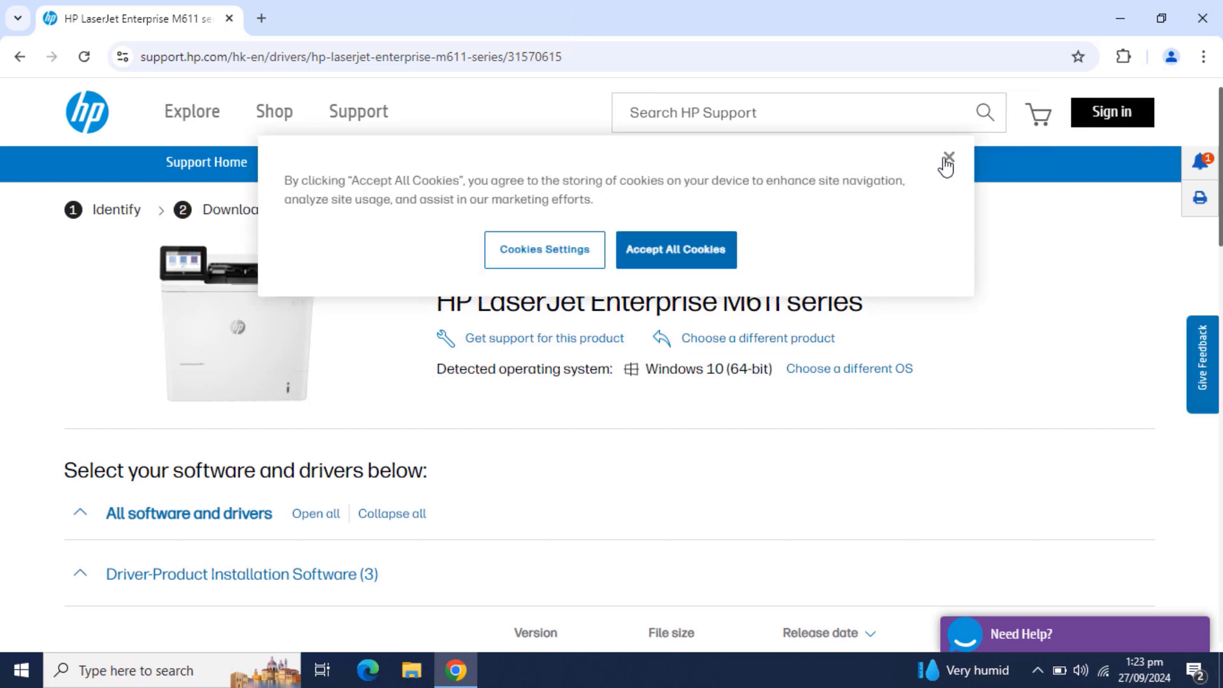
{"action": "left_click", "coordinate": [946, 155]}
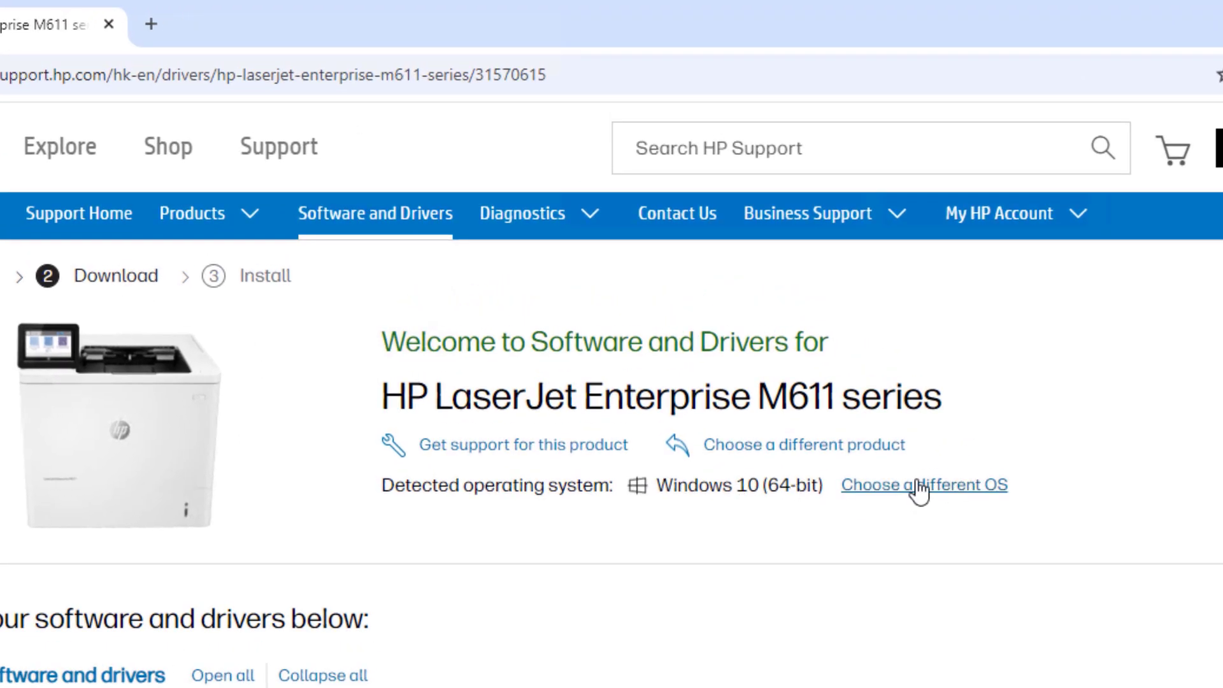
Review the OS and Version dropdowns under 'Choose a different OS', keeping Windows 10 (64-bit)
{"action": "left_click", "coordinate": [922, 484]}
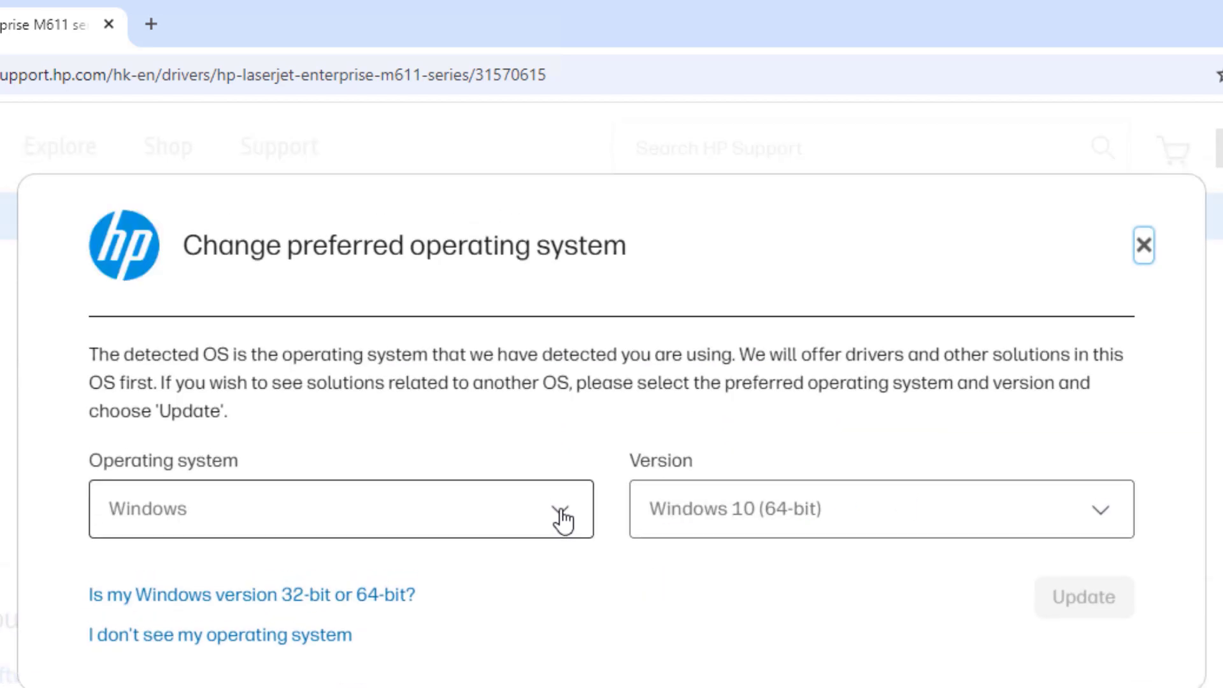
{"action": "left_click", "coordinate": [341, 508]}
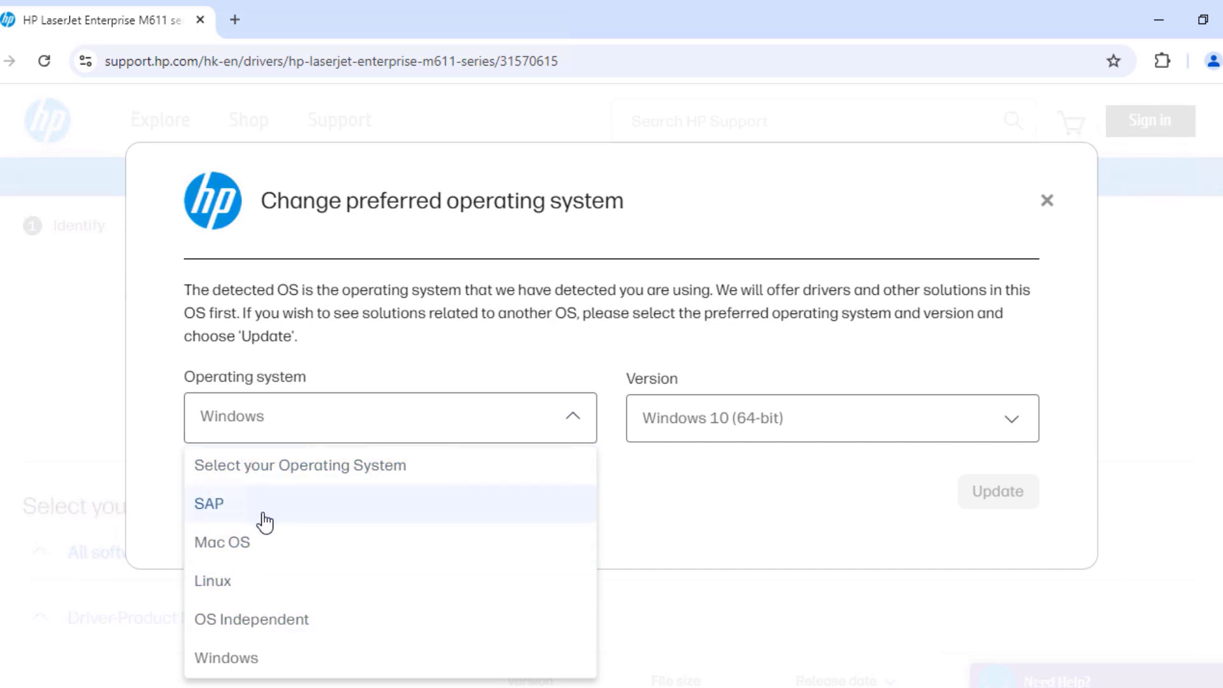
{"action": "mouse_move", "coordinate": [212, 581]}
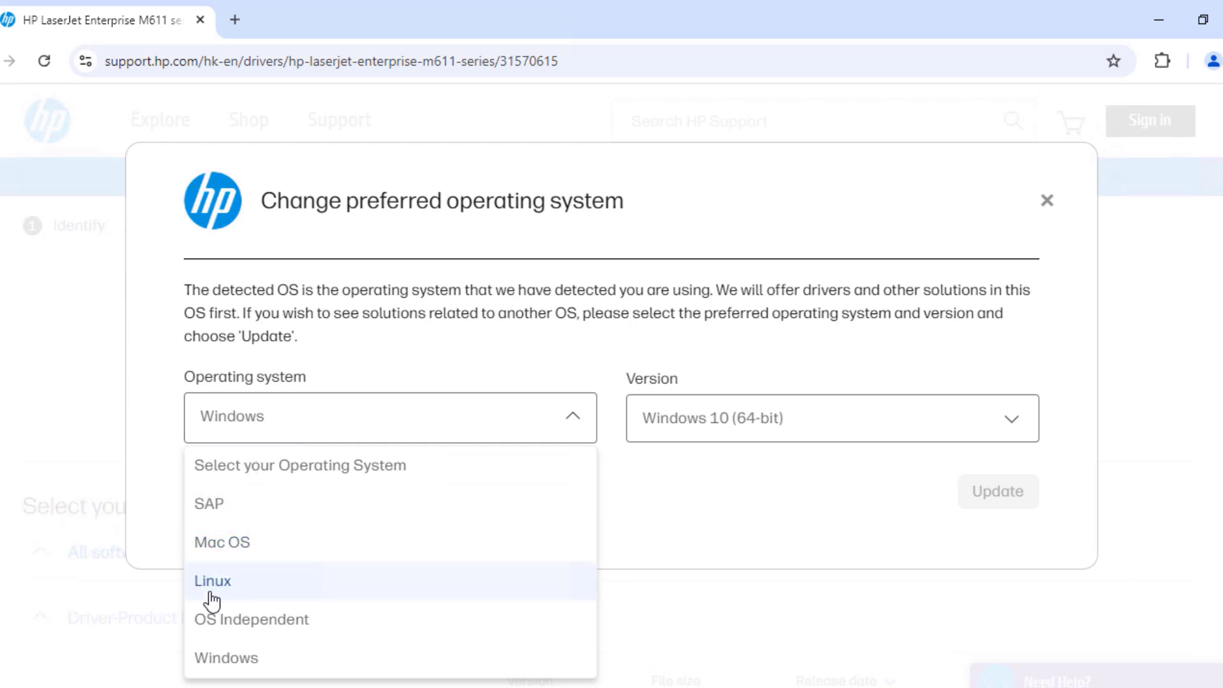
{"action": "mouse_move", "coordinate": [304, 654]}
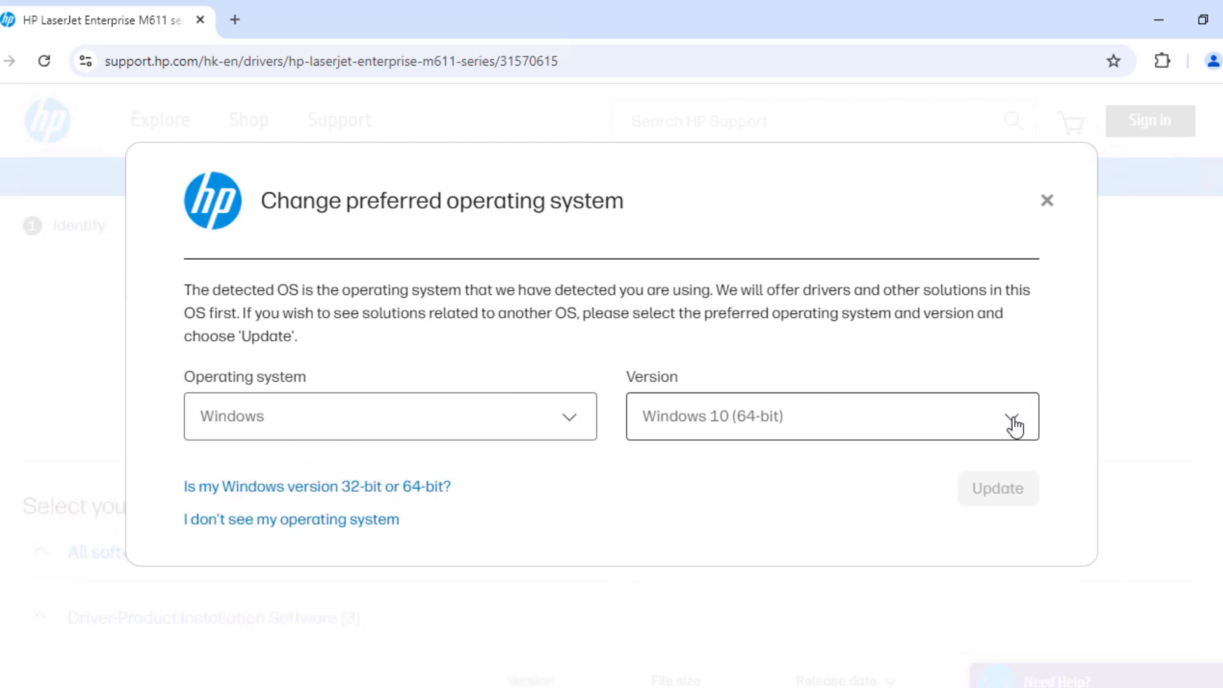
{"action": "left_click", "coordinate": [830, 415]}
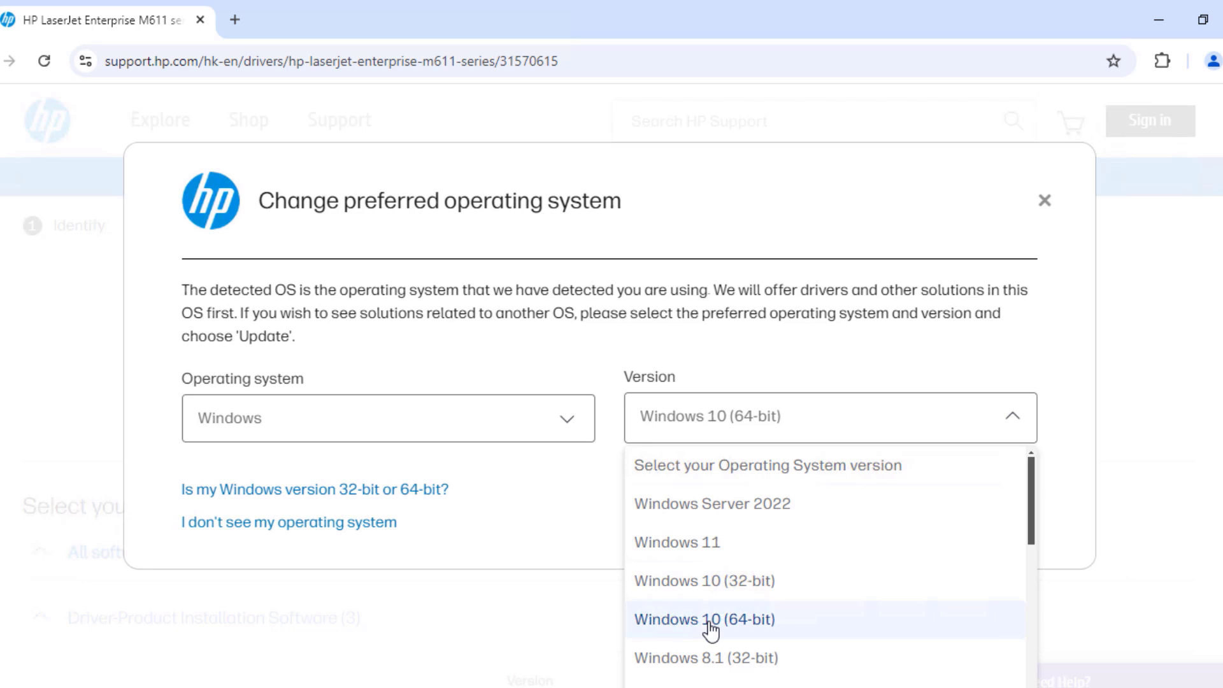
{"action": "mouse_move", "coordinate": [691, 657]}
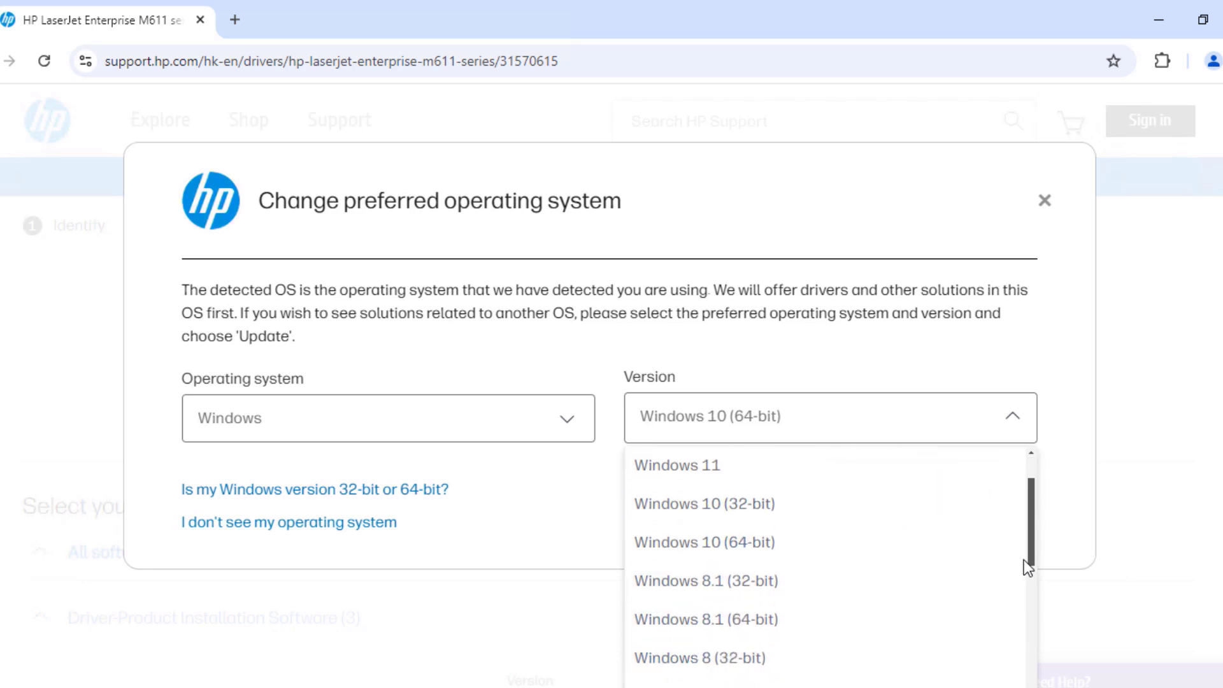
{"action": "scroll", "scroll_direction": "down", "scroll_amount": 3}
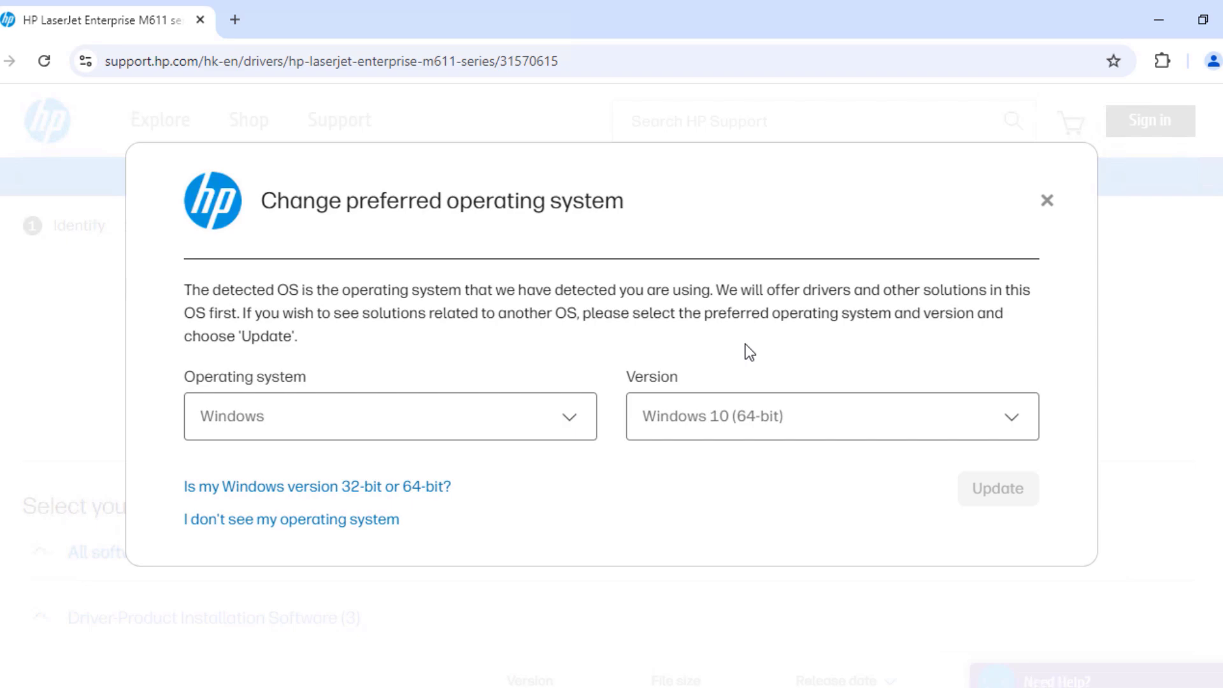
Close the OS dialog unchanged, decline the feedback survey, and reach the Driver-Product Installation Software list
{"action": "left_click", "coordinate": [1048, 200]}
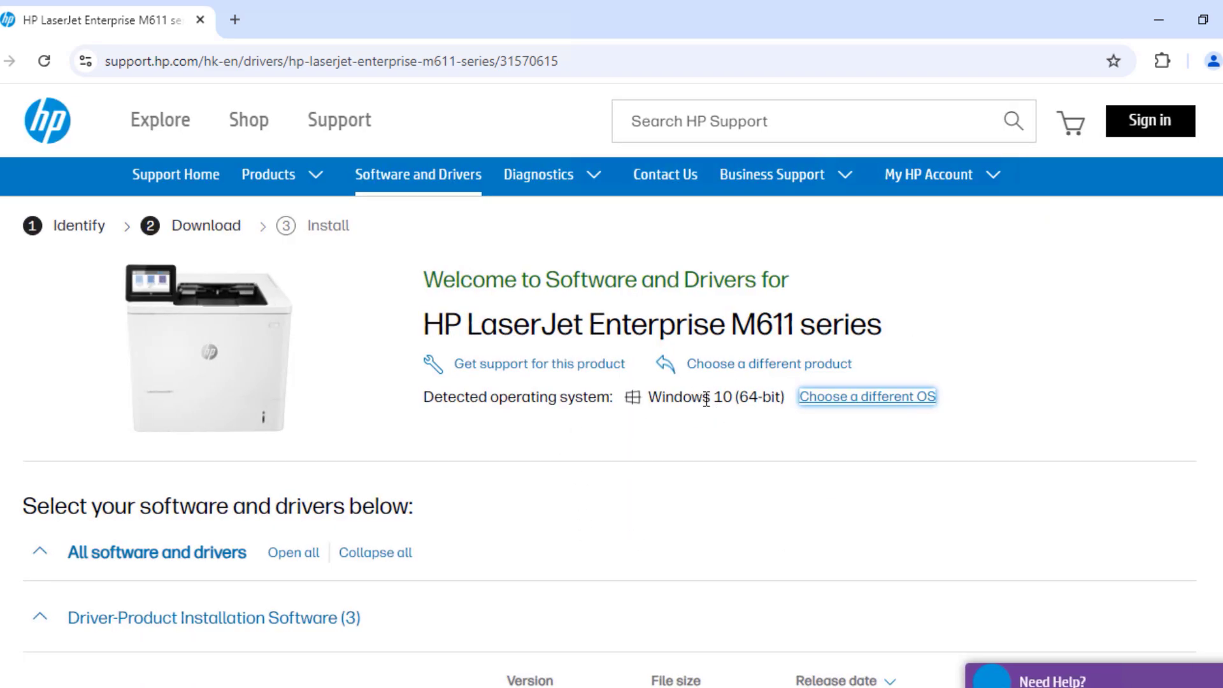
{"action": "scroll", "scroll_direction": "down", "scroll_amount": 3}
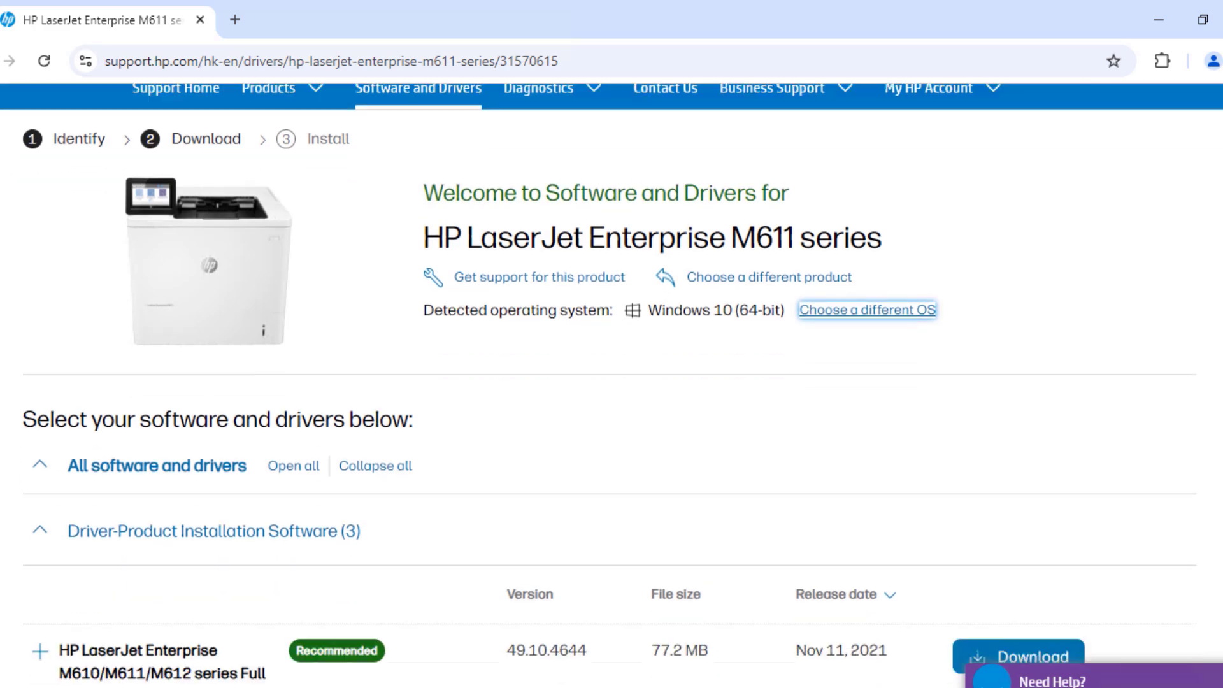
{"action": "scroll", "scroll_direction": "down", "scroll_amount": 3}
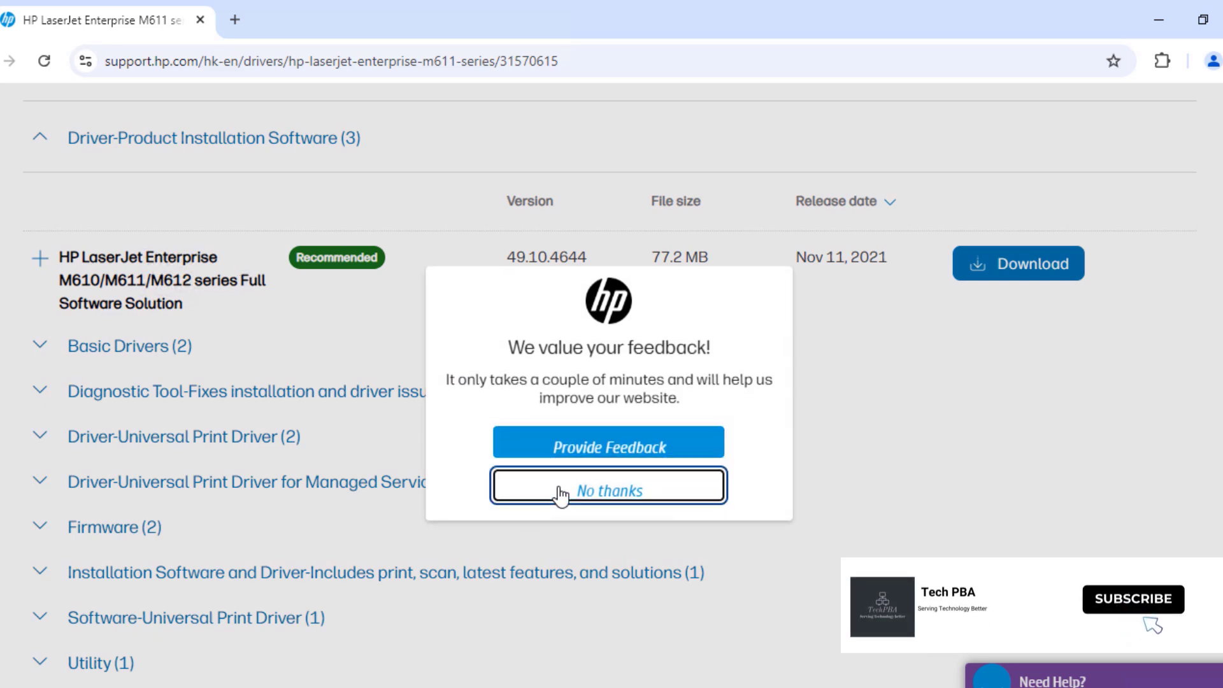
{"action": "left_click", "coordinate": [608, 489]}
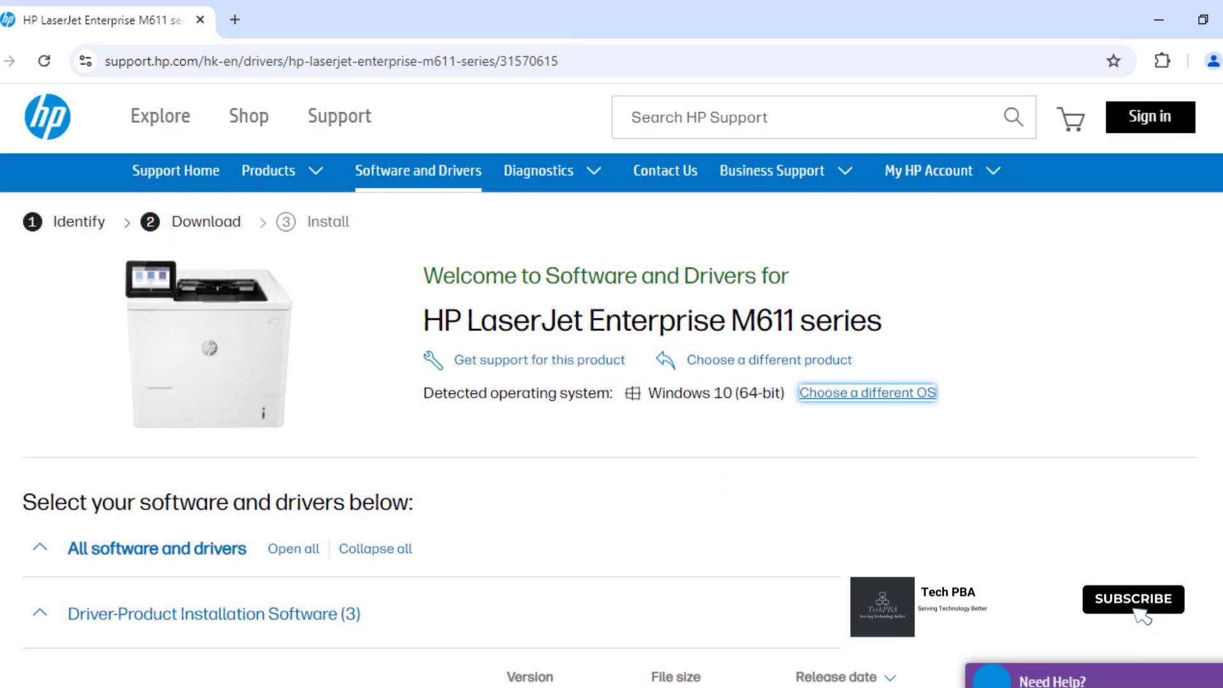
{"action": "scroll", "scroll_direction": "down", "scroll_amount": 3}
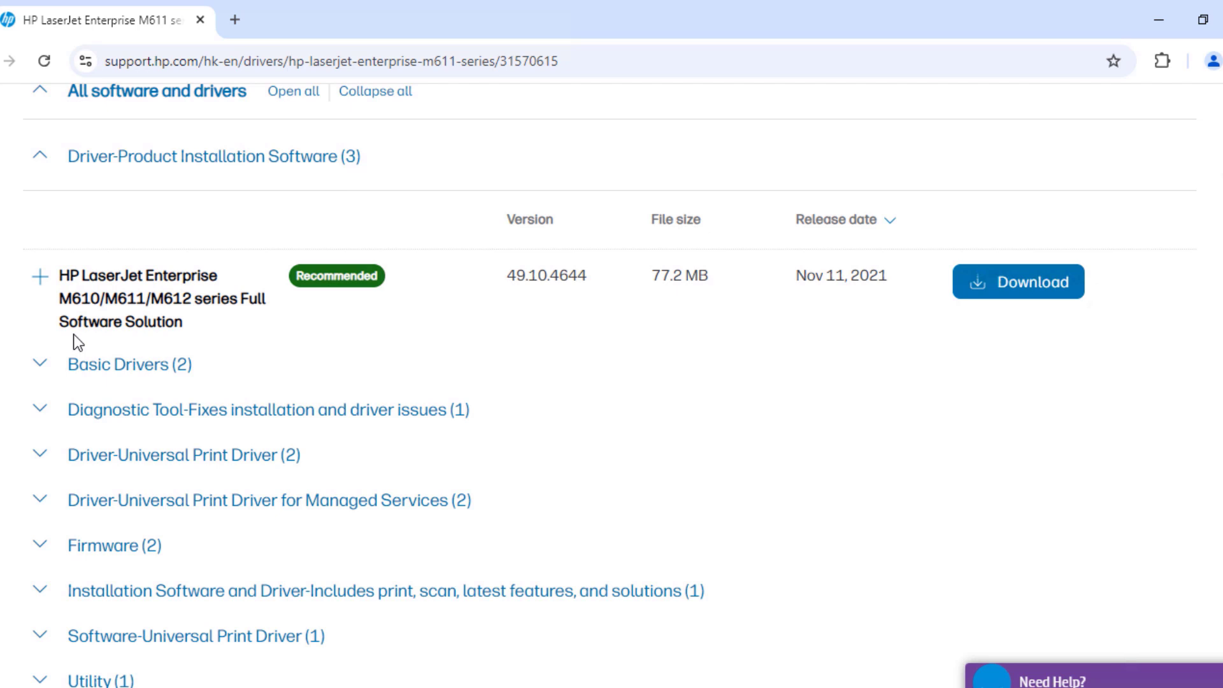
{"action": "mouse_move", "coordinate": [497, 290]}
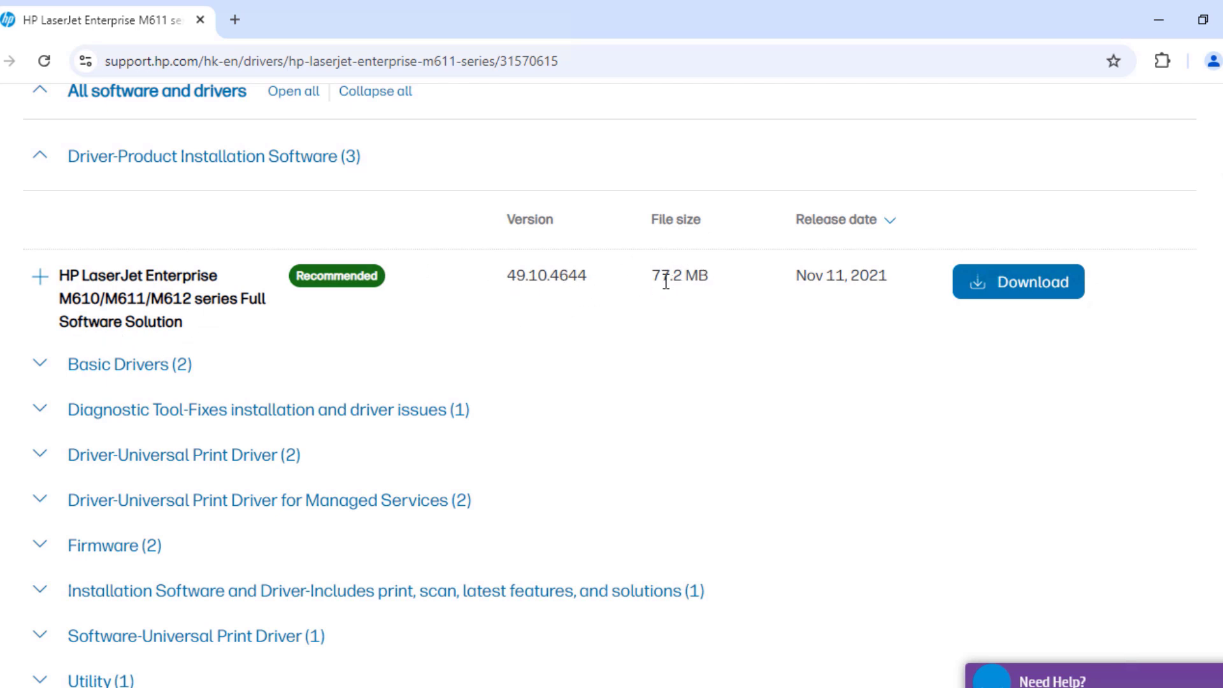
{"action": "mouse_move", "coordinate": [849, 277]}
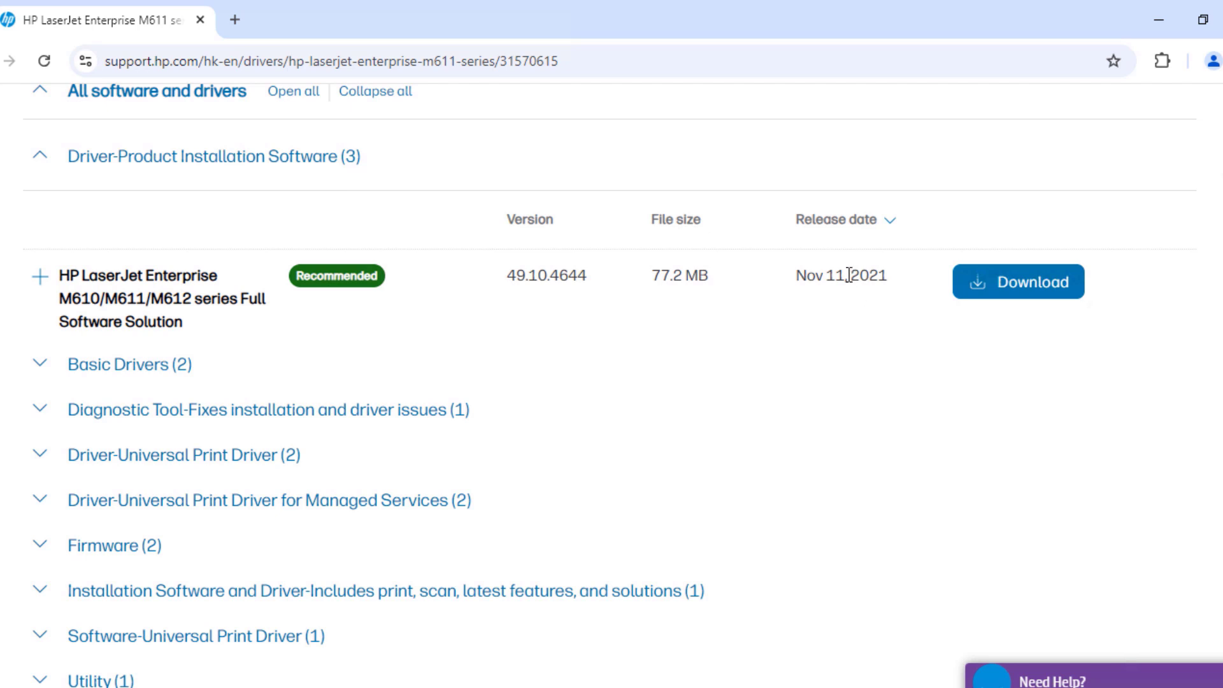
{"action": "mouse_move", "coordinate": [1017, 281]}
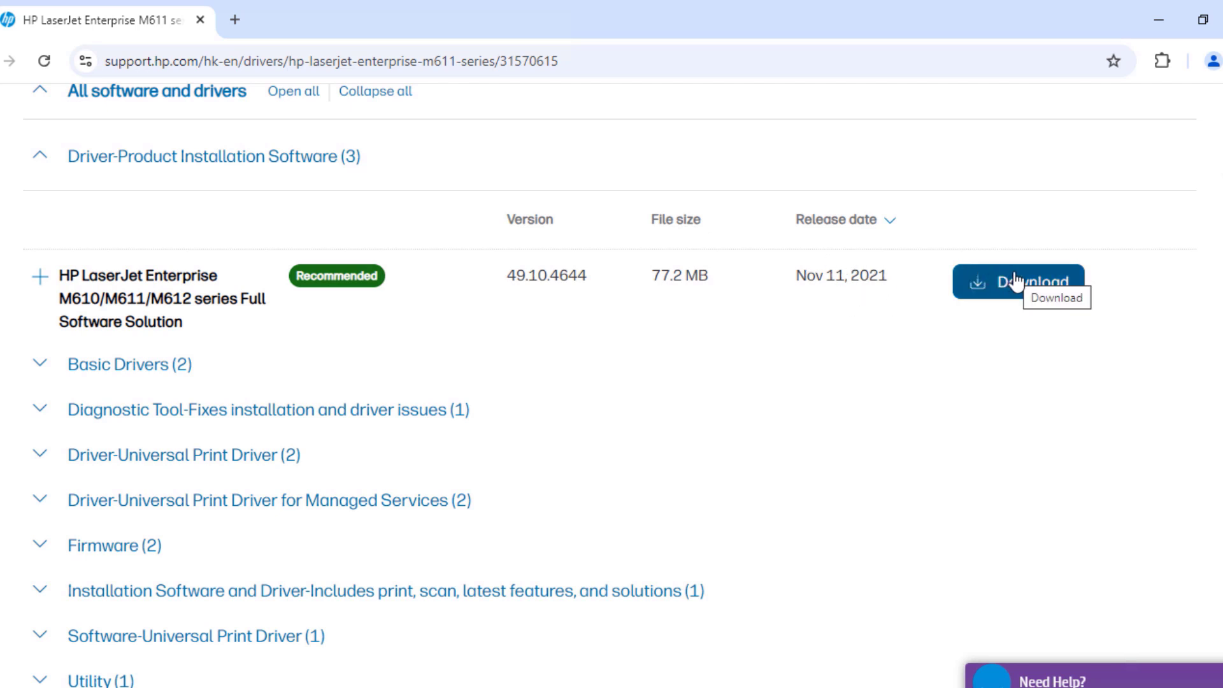
Download the recommended Full Software Solution 49.10.4644 and check it in Chrome's recent downloads
{"action": "left_click", "coordinate": [1026, 281]}
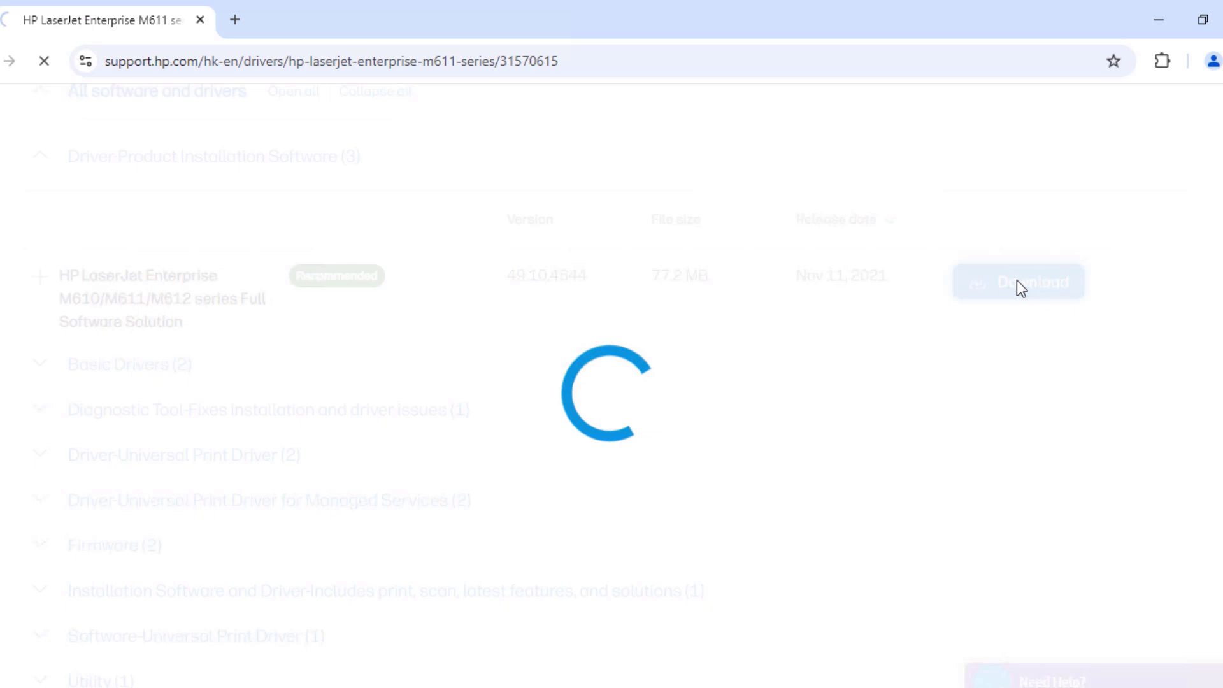
{"action": "left_click", "coordinate": [1018, 281]}
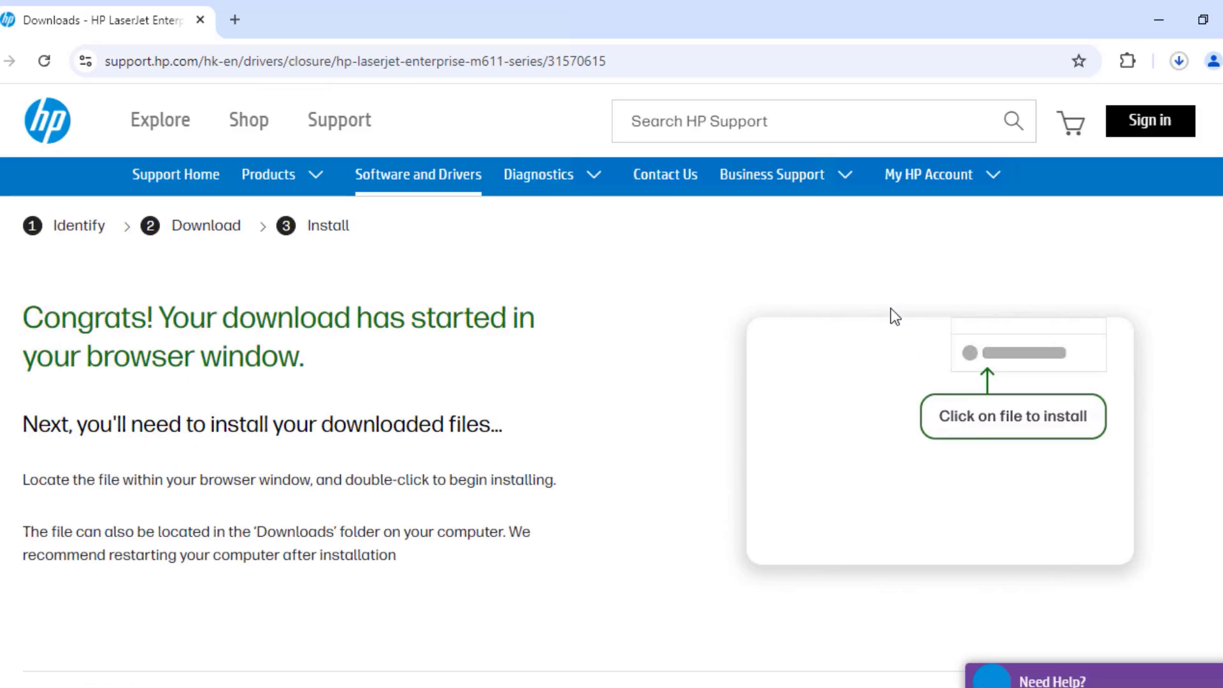
{"action": "mouse_move", "coordinate": [892, 283]}
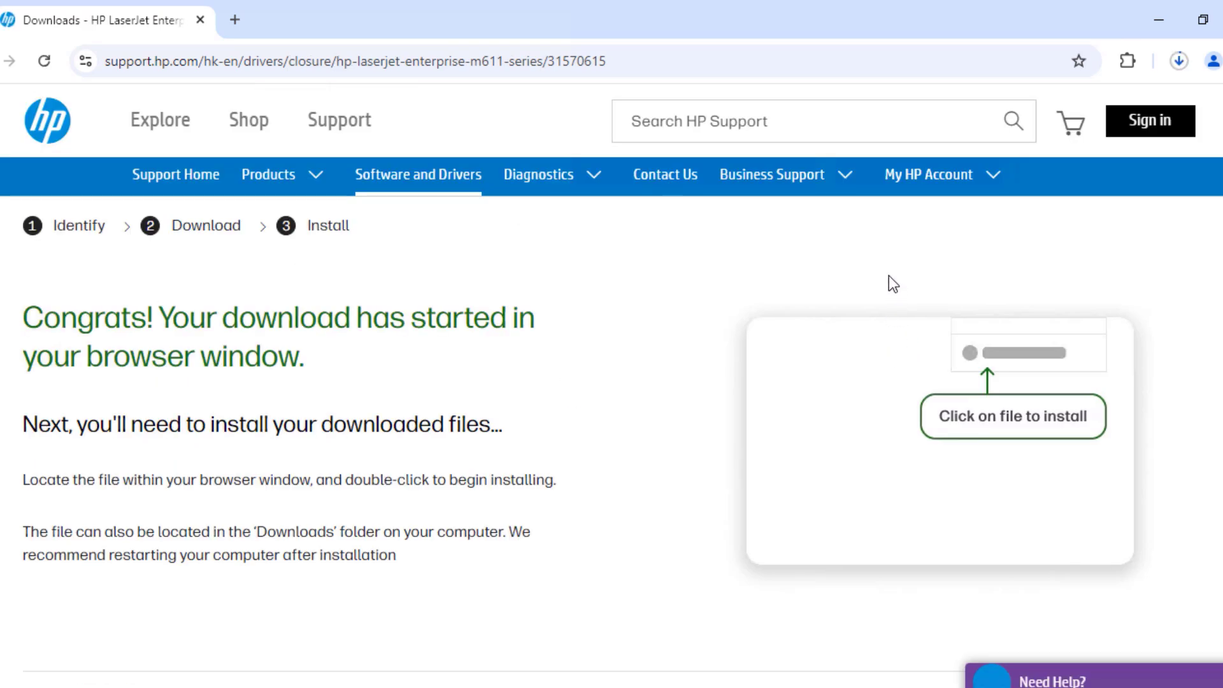
{"action": "left_click", "coordinate": [1138, 56]}
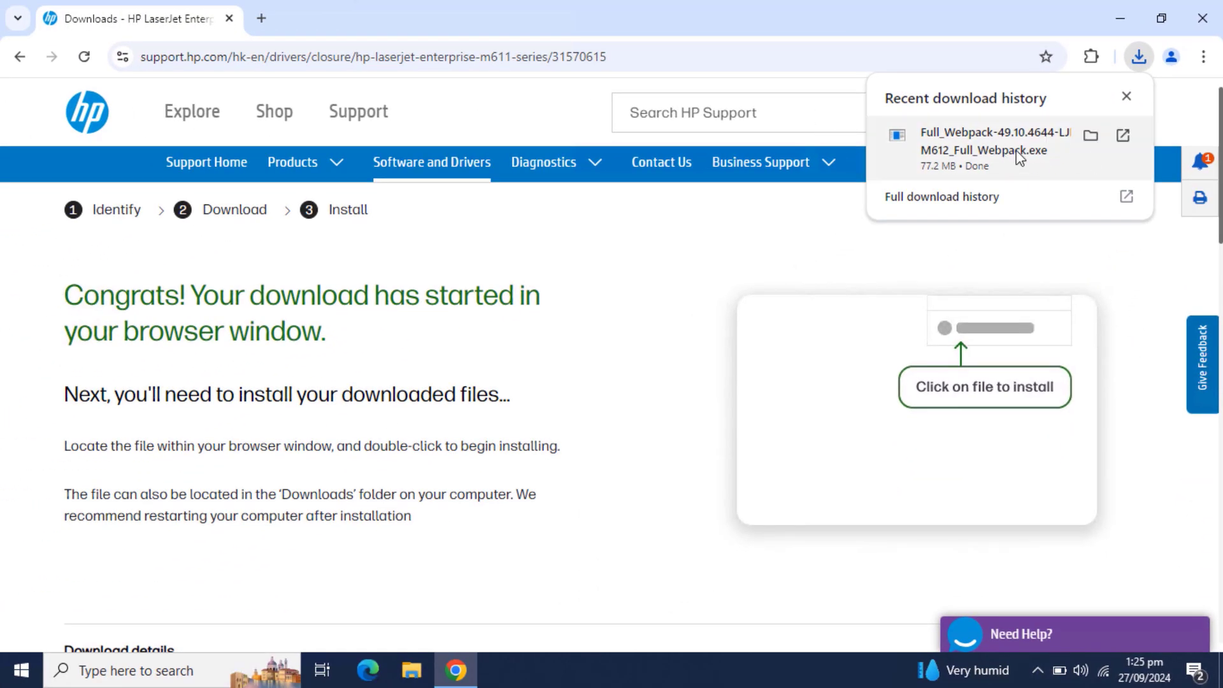
{"action": "mouse_move", "coordinate": [1131, 186]}
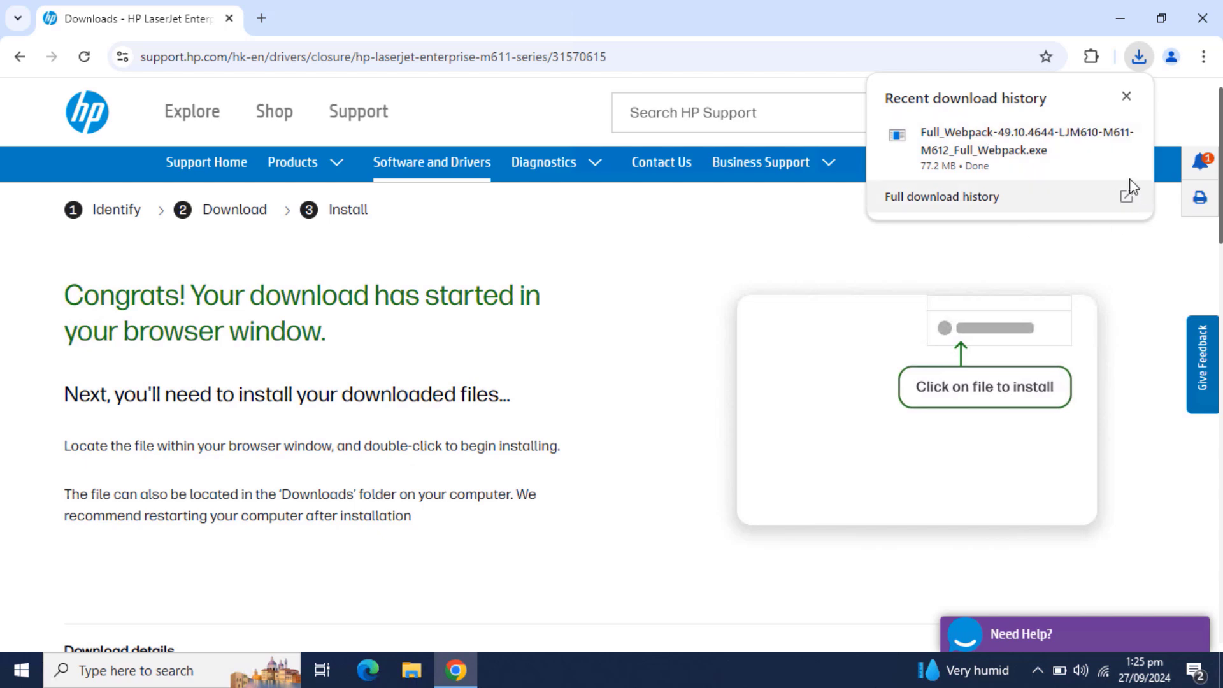
{"action": "mouse_move", "coordinate": [1092, 136]}
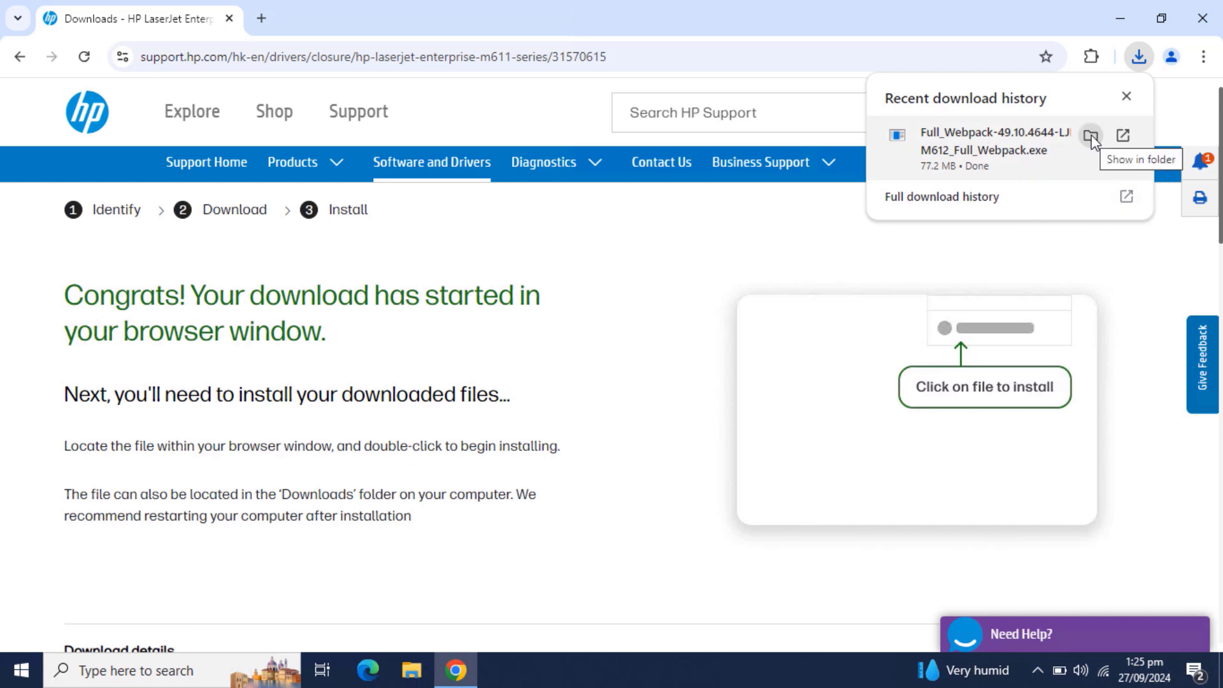
Show the Full_Webpack-49.10.4644-LJM610-M611-M612 installer in Downloads and run it
{"action": "left_click", "coordinate": [1091, 135]}
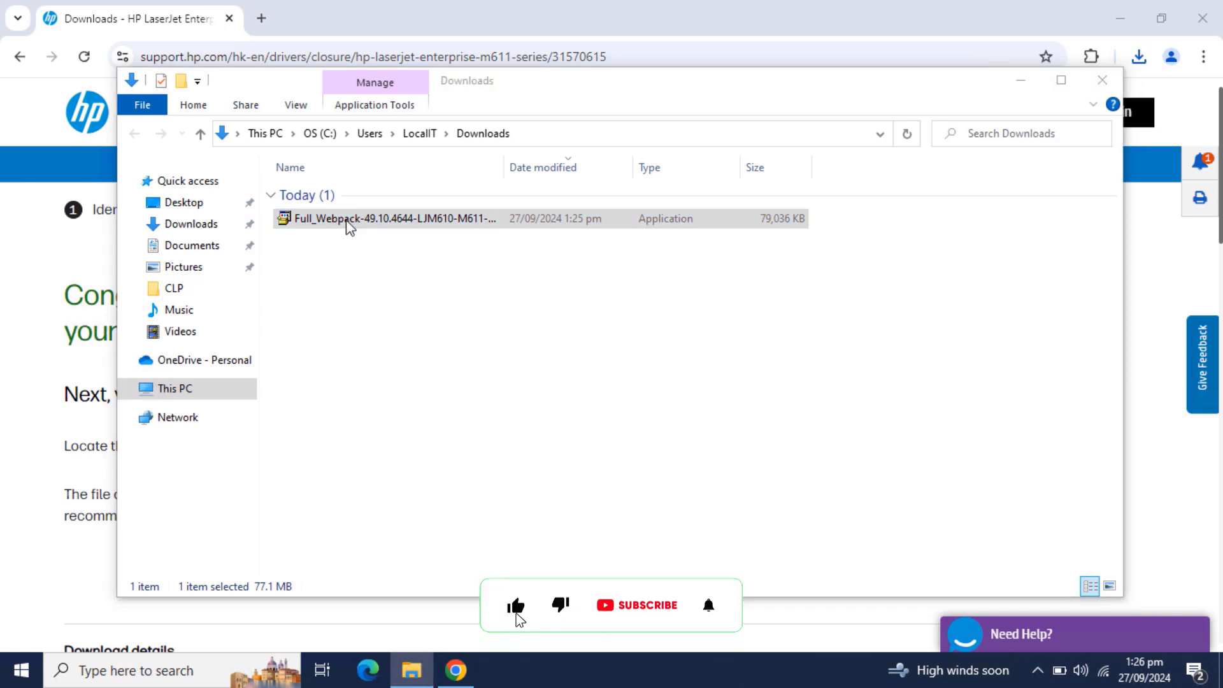
{"action": "double_click", "coordinate": [394, 217]}
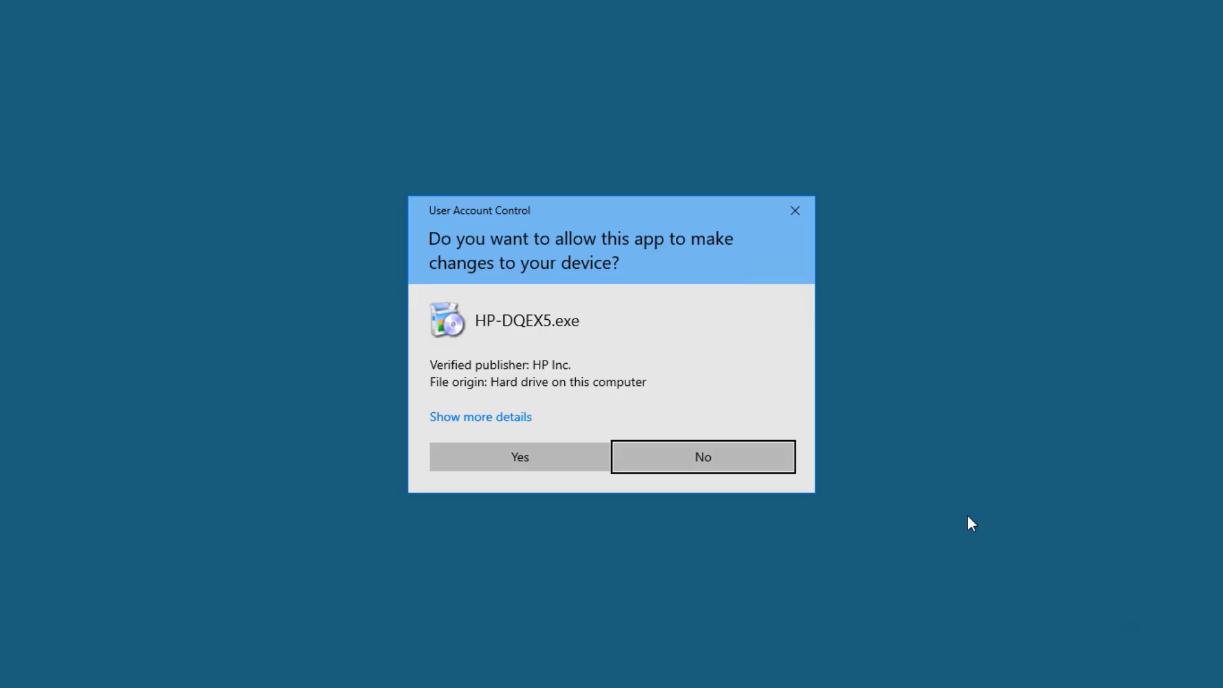
Allow the HP installer, continue through the agreements, and decline Printer Analytics data sharing
{"action": "left_click", "coordinate": [519, 456]}
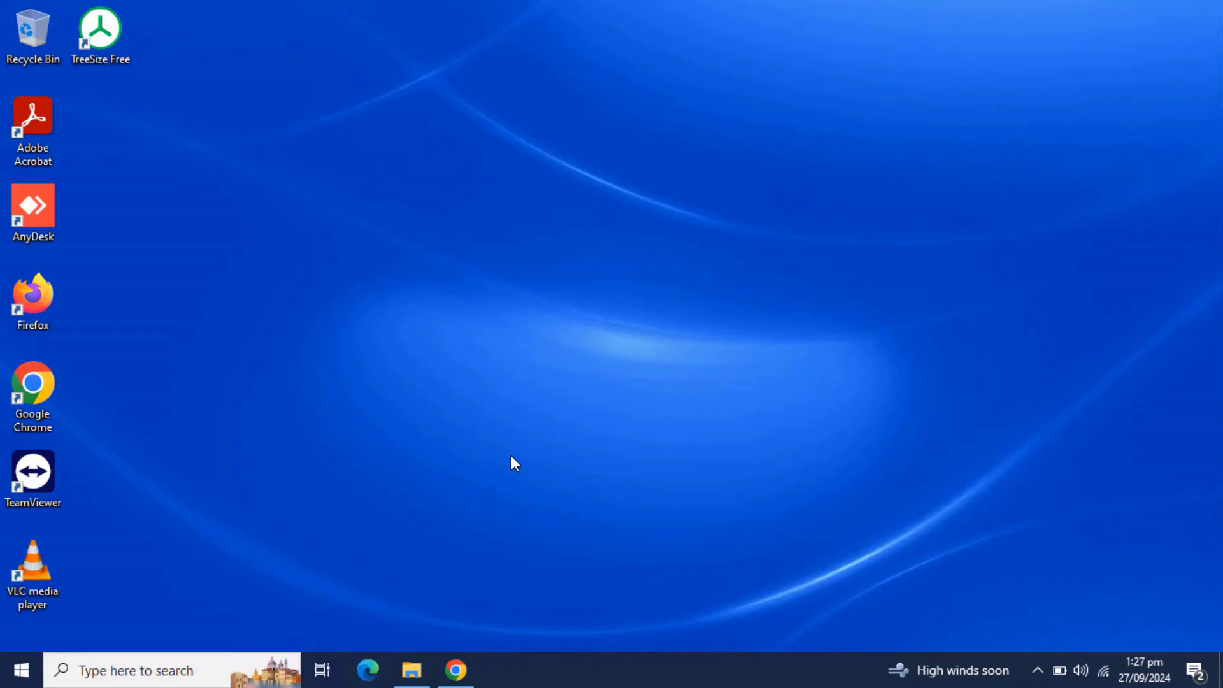
{"action": "mouse_move", "coordinate": [928, 243]}
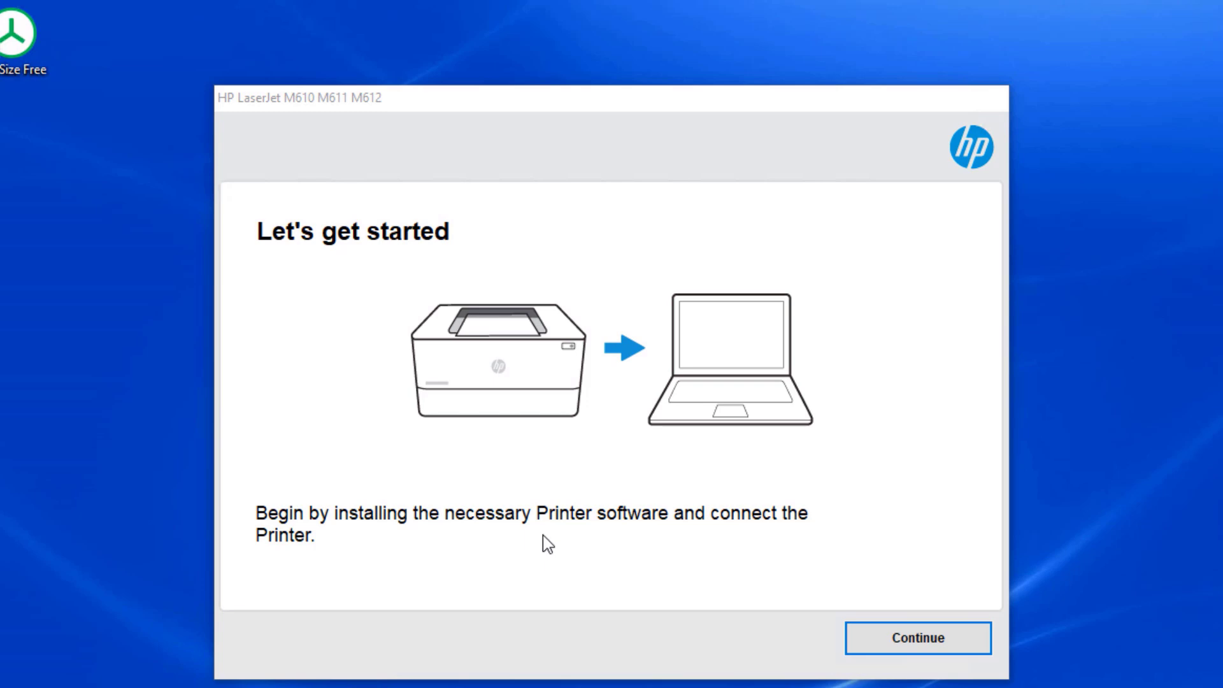
{"action": "left_click", "coordinate": [917, 638]}
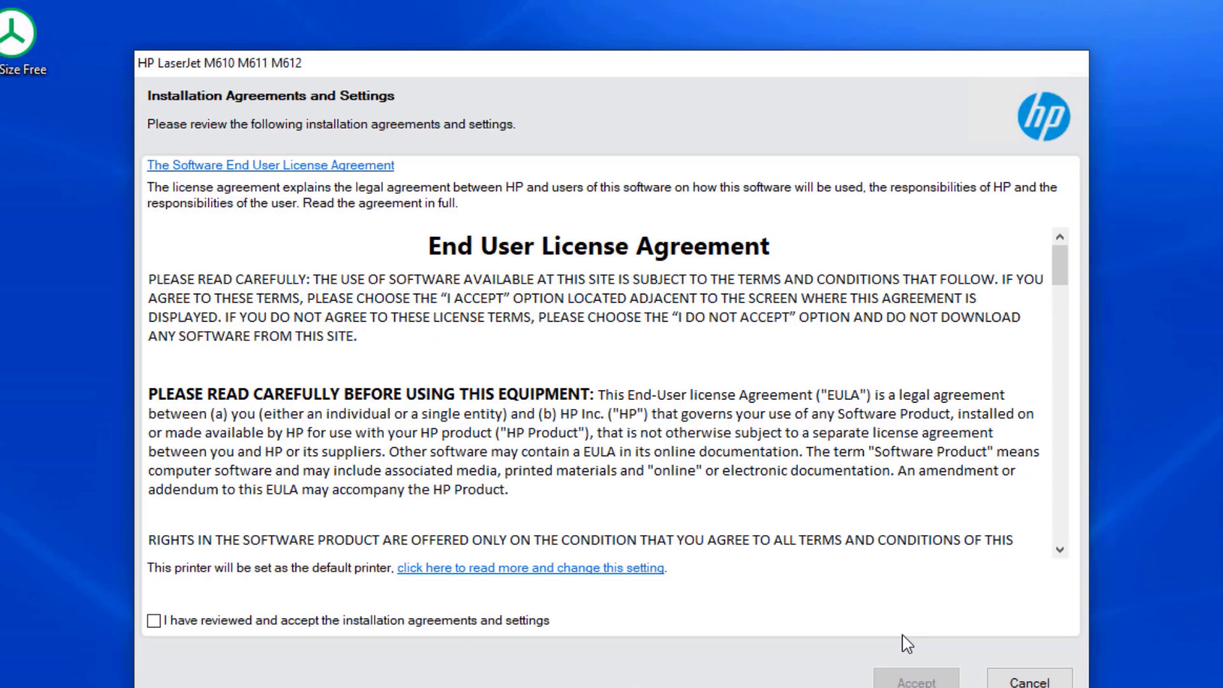
{"action": "mouse_move", "coordinate": [140, 671]}
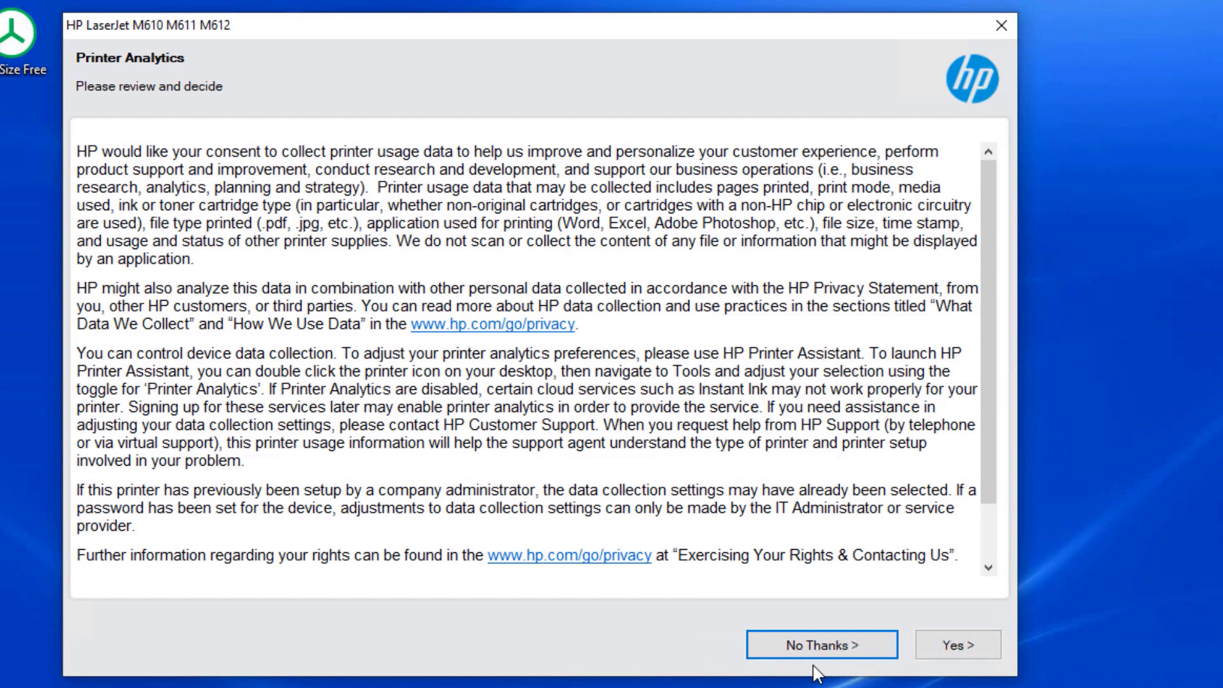
{"action": "left_click", "coordinate": [820, 644]}
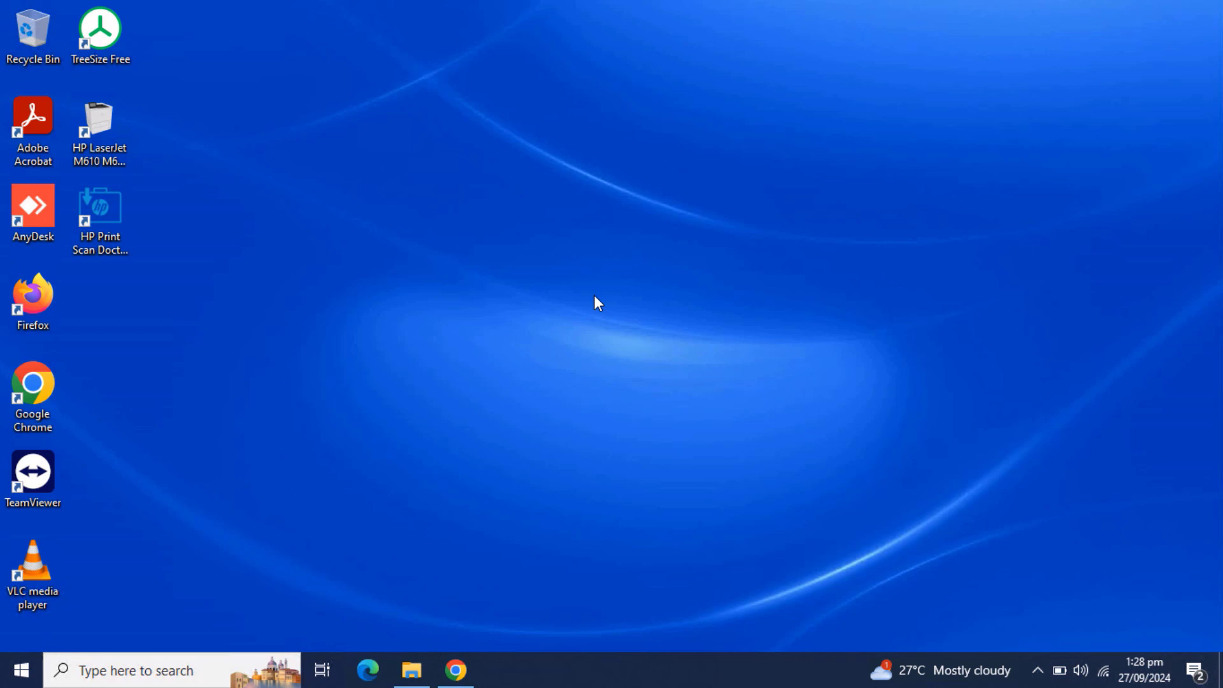
Start HP LaserJet setup from the desktop and proceed with Wired Network as the connection option
{"action": "double_click", "coordinate": [99, 133]}
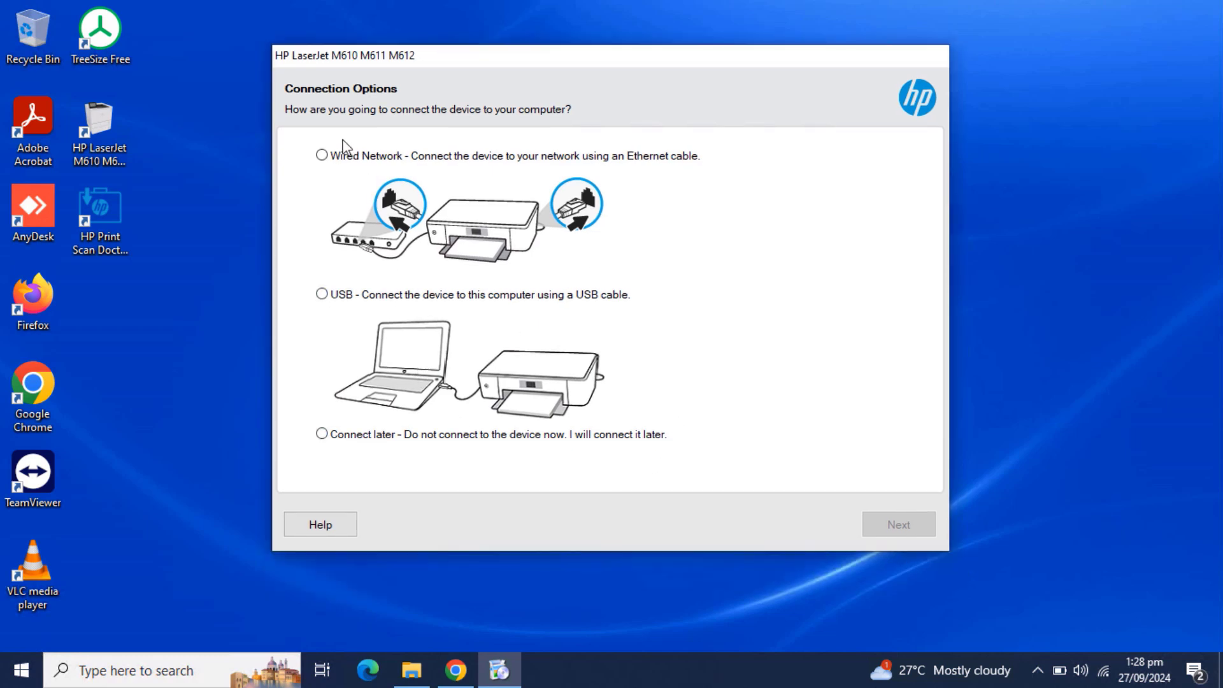
{"action": "left_click", "coordinate": [321, 155]}
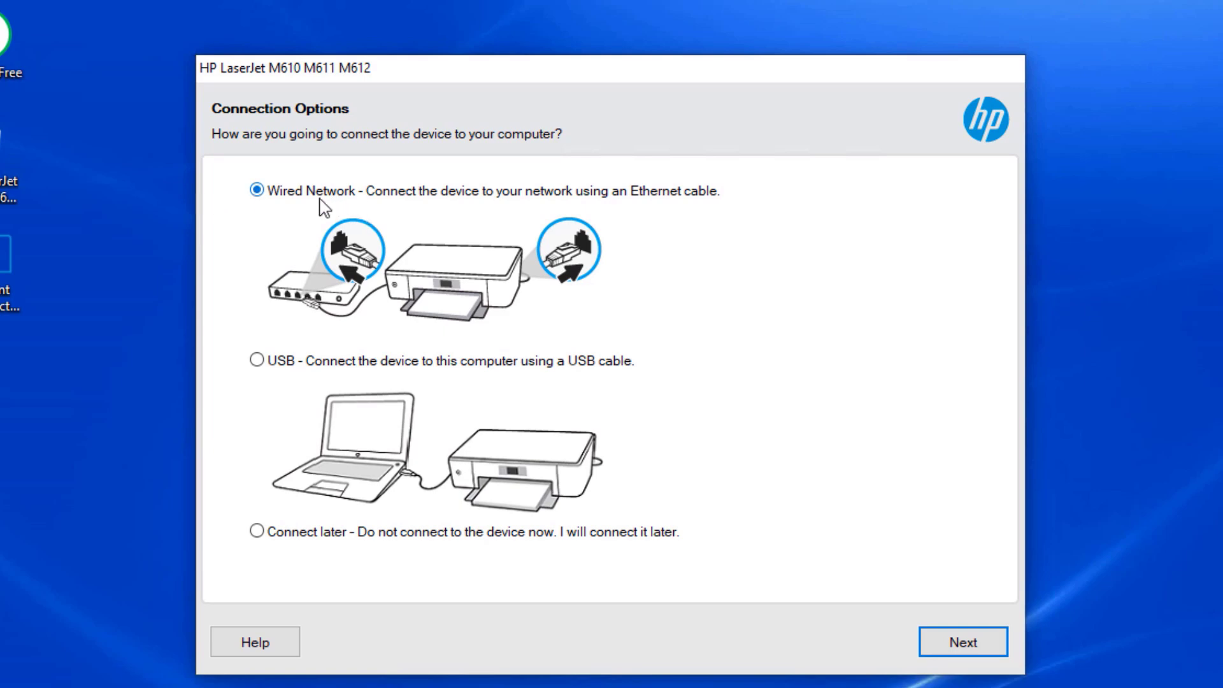
{"action": "mouse_move", "coordinate": [404, 284]}
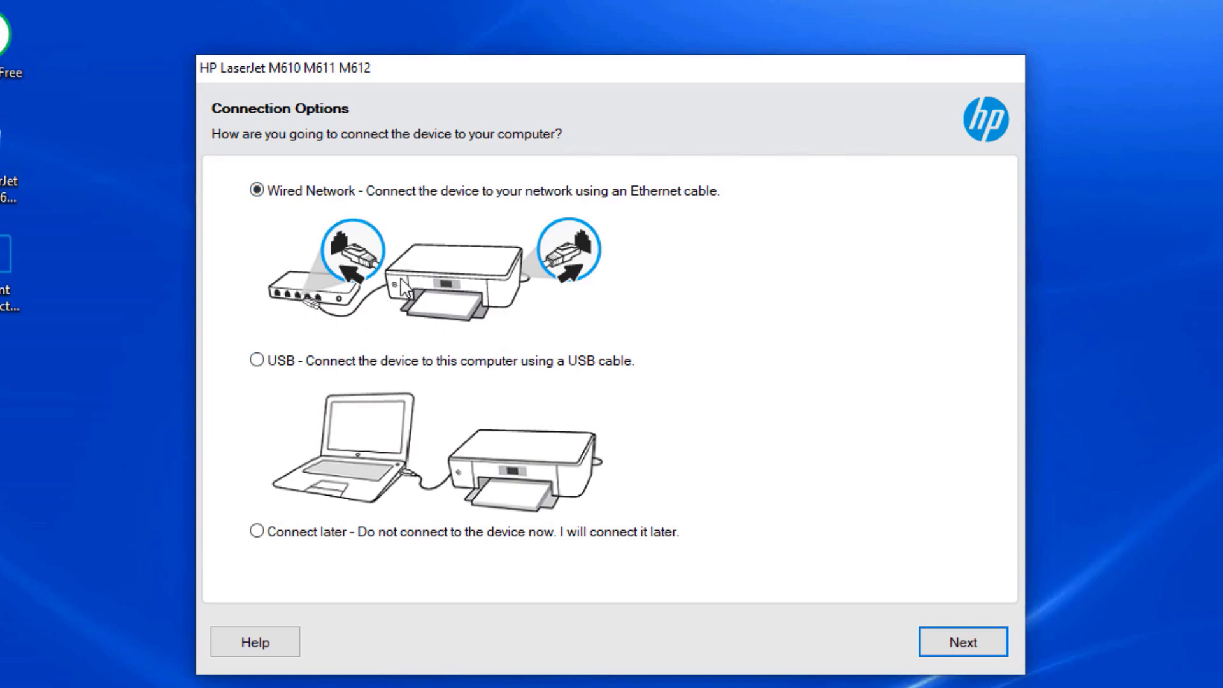
{"action": "mouse_move", "coordinate": [731, 314]}
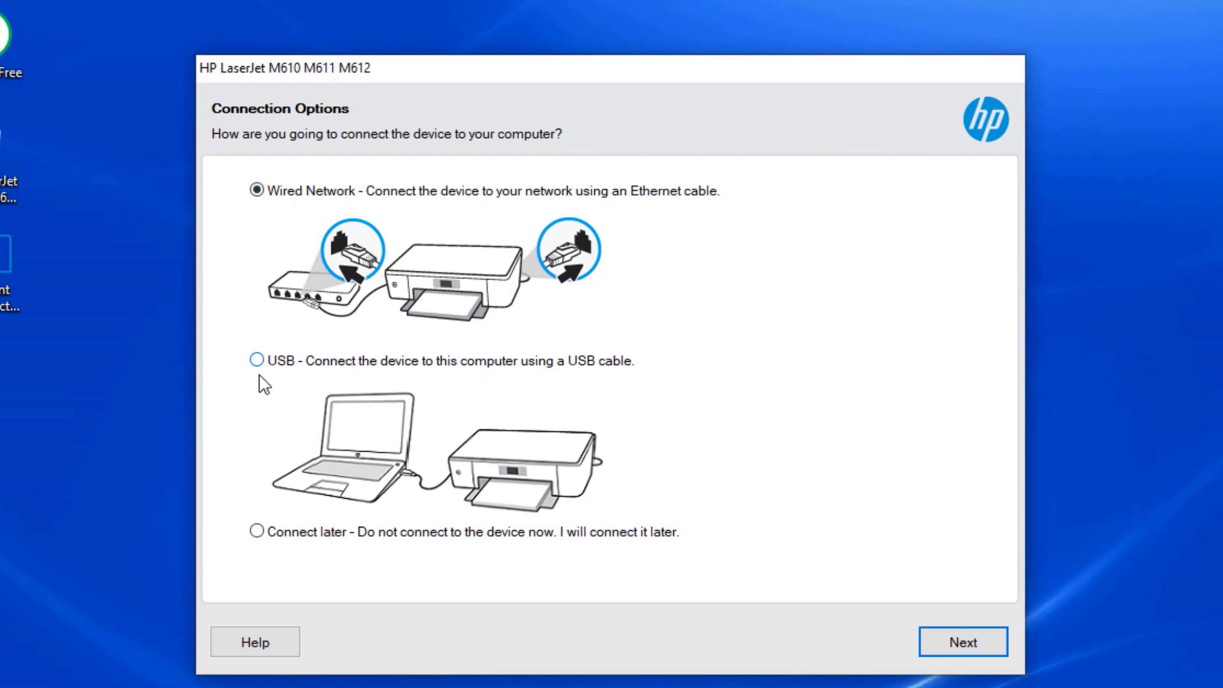
{"action": "mouse_move", "coordinate": [262, 383]}
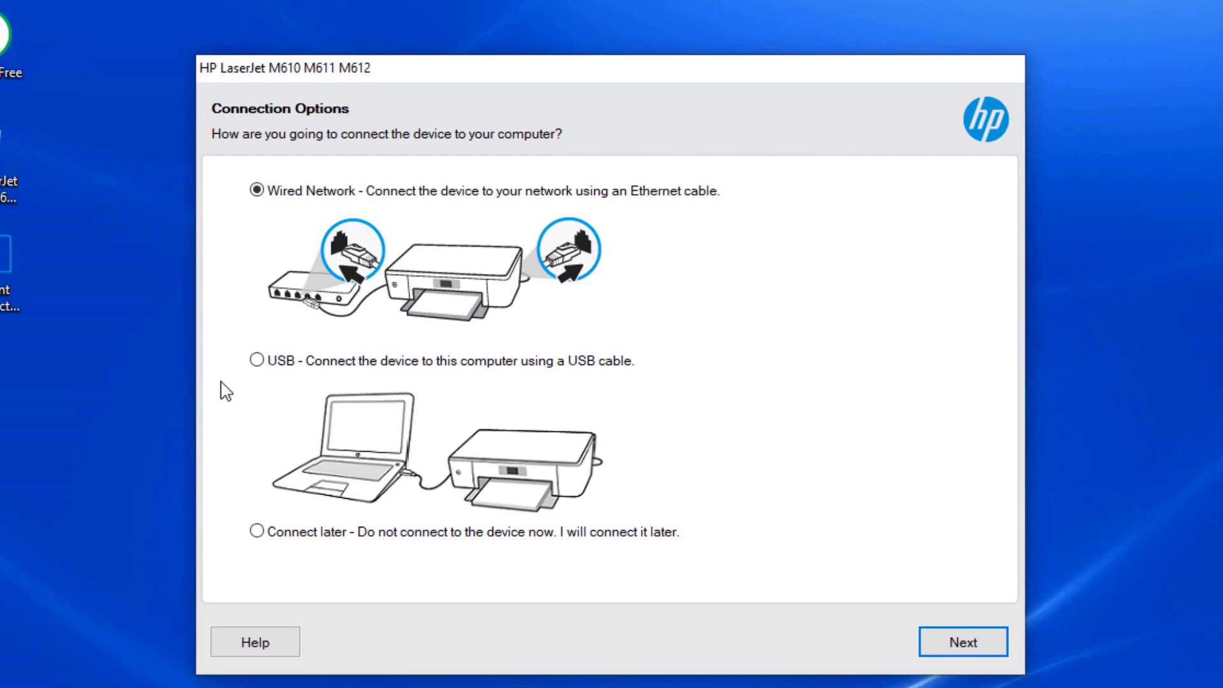
{"action": "left_click", "coordinate": [258, 360]}
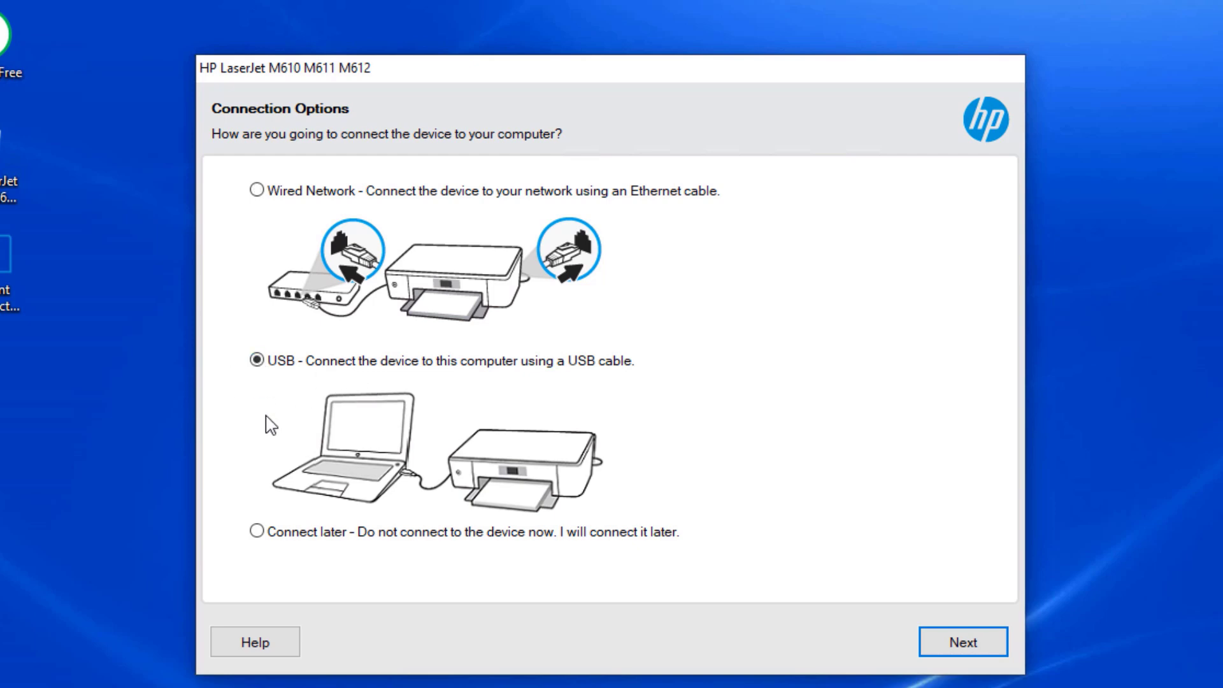
{"action": "mouse_move", "coordinate": [394, 534]}
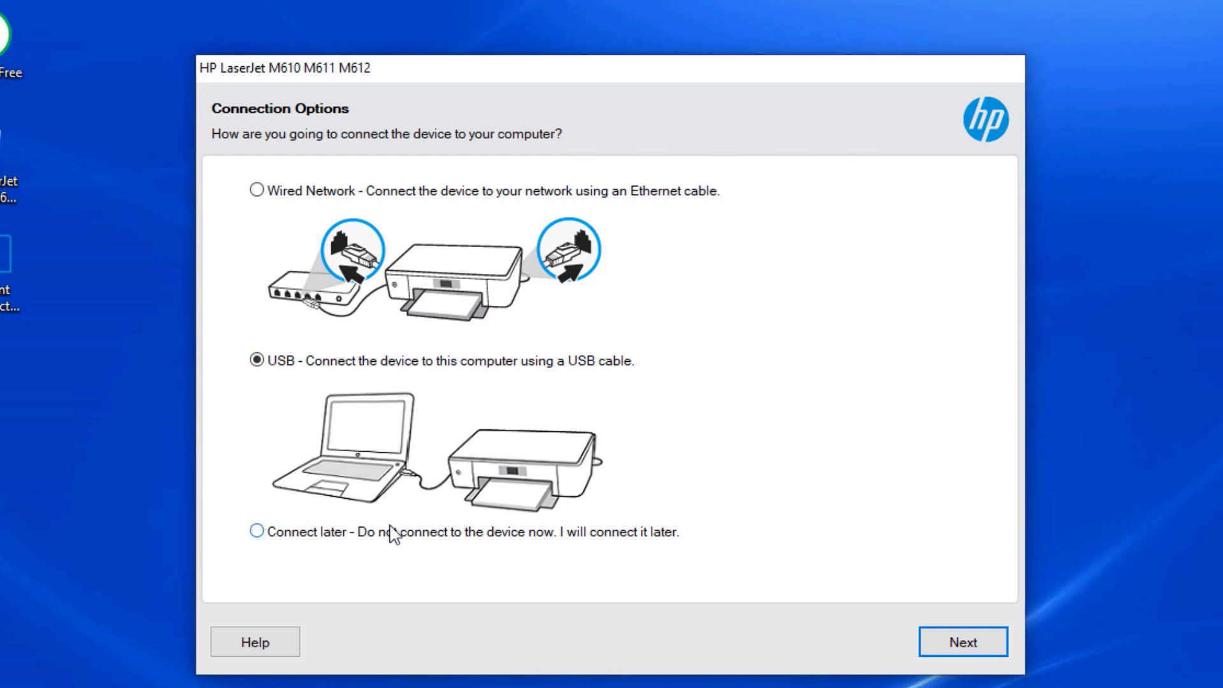
{"action": "left_click", "coordinate": [256, 531]}
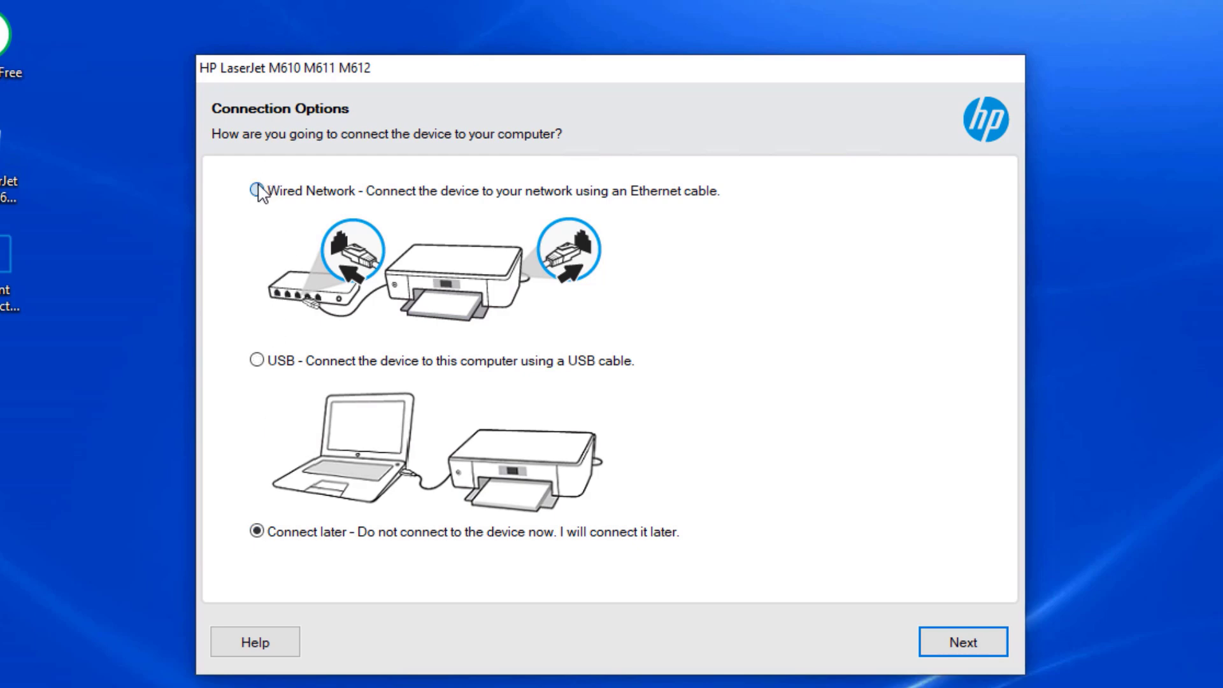
{"action": "left_click", "coordinate": [258, 190]}
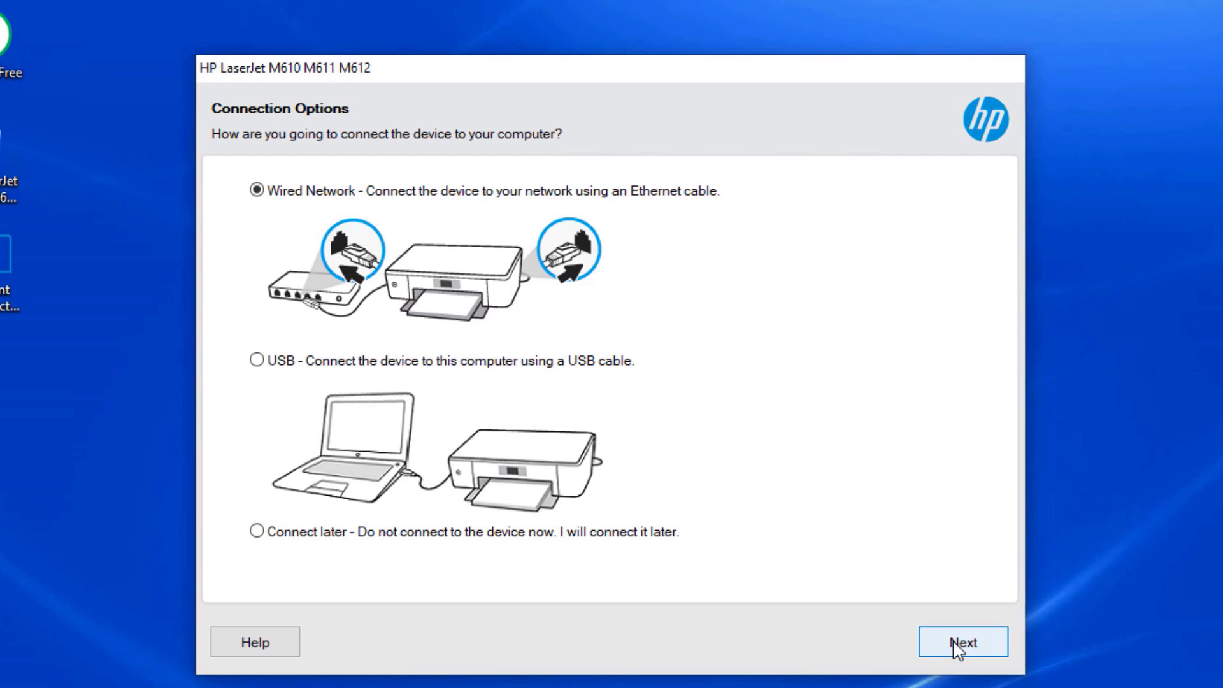
{"action": "left_click", "coordinate": [961, 642]}
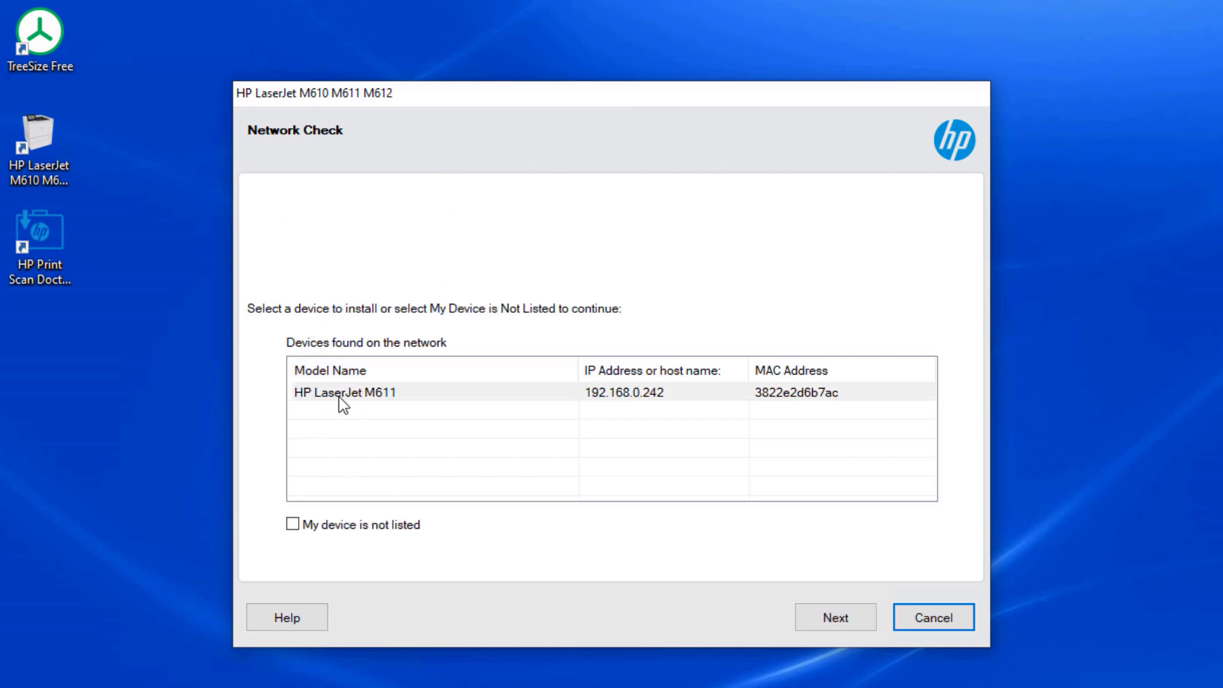
Select the HP LaserJet M611 at 192.168.0.242 from devices found and continue the installation
{"action": "left_click", "coordinate": [342, 391]}
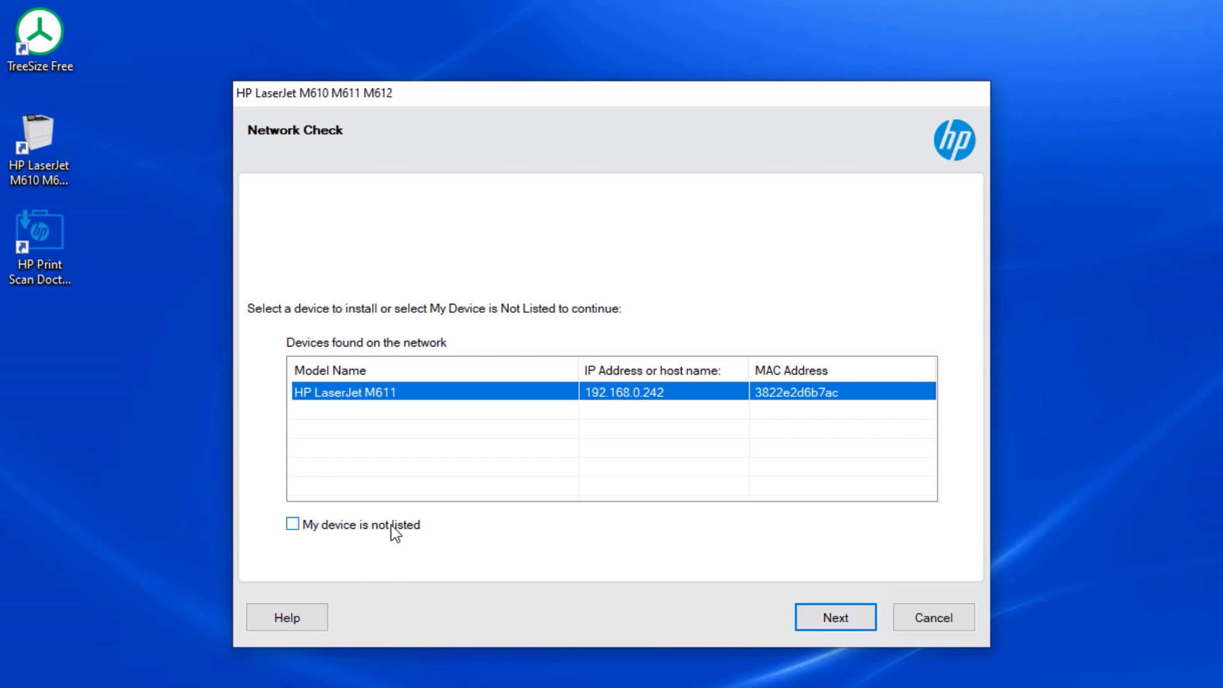
{"action": "mouse_move", "coordinate": [458, 403]}
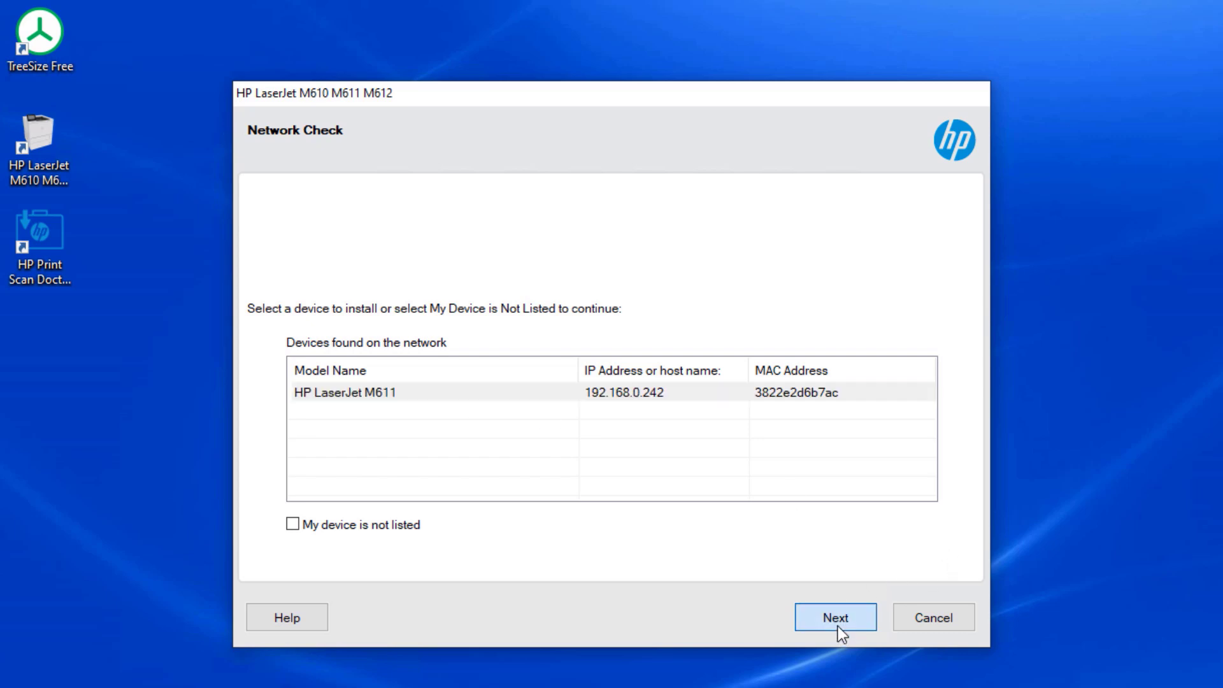
{"action": "left_click", "coordinate": [834, 617]}
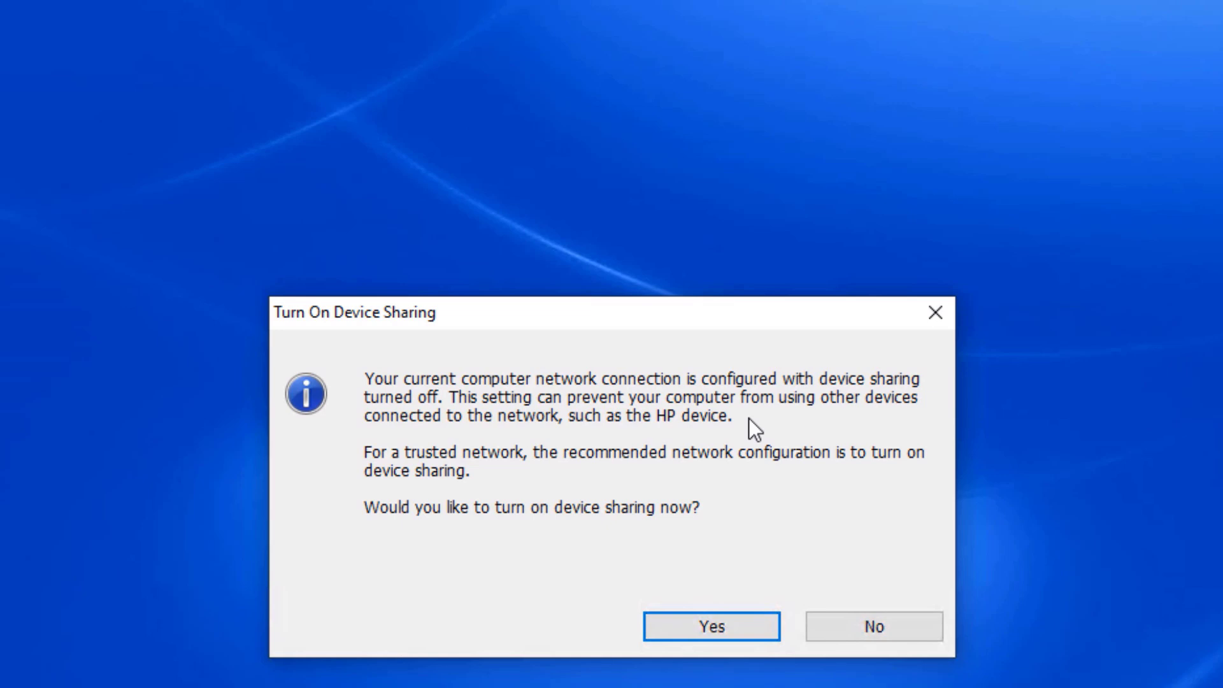
{"action": "mouse_move", "coordinate": [400, 453]}
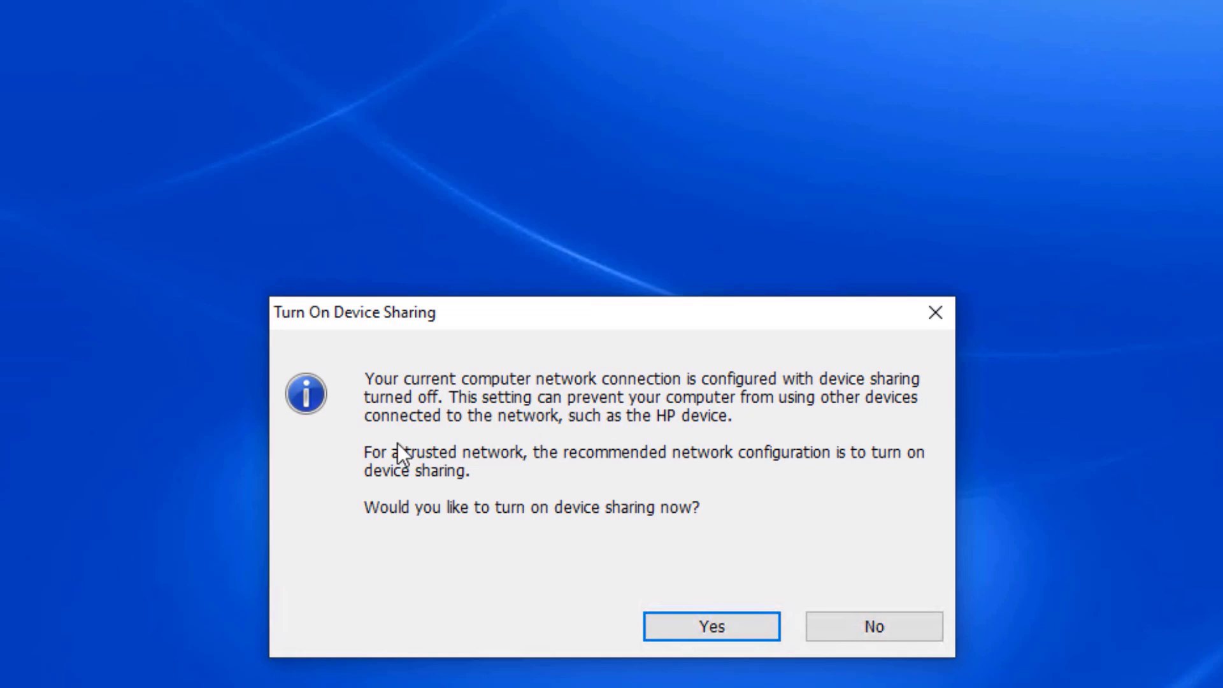
{"action": "mouse_move", "coordinate": [637, 460]}
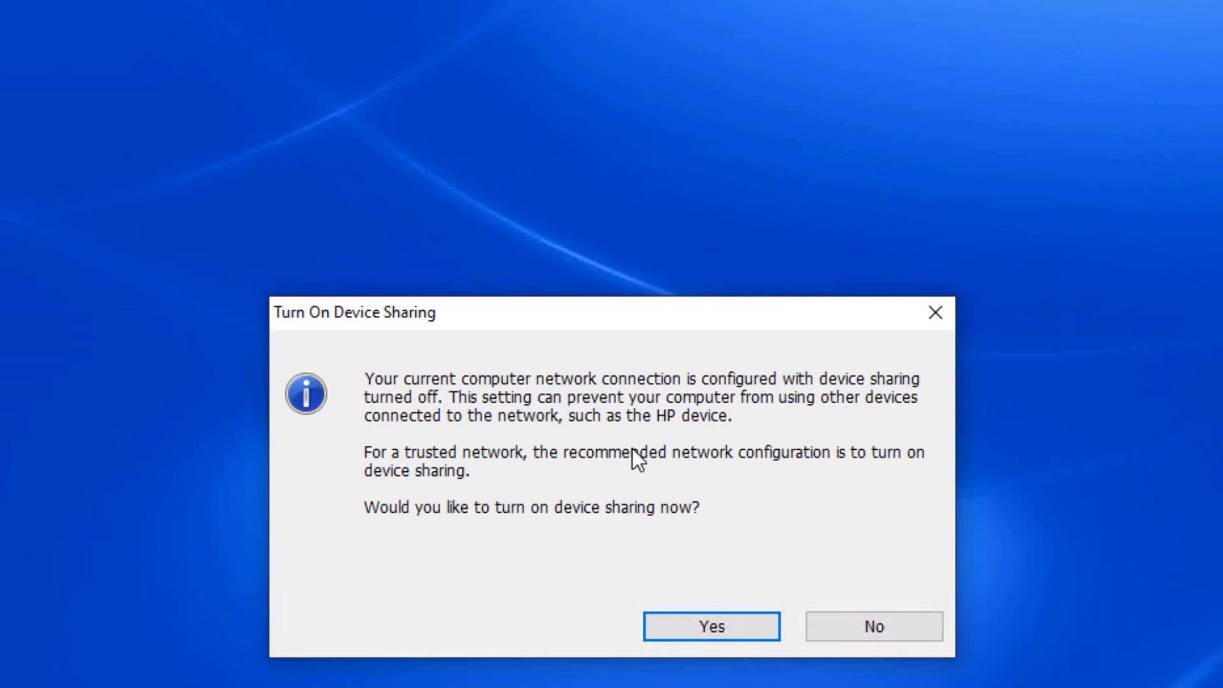
{"action": "mouse_move", "coordinate": [711, 585]}
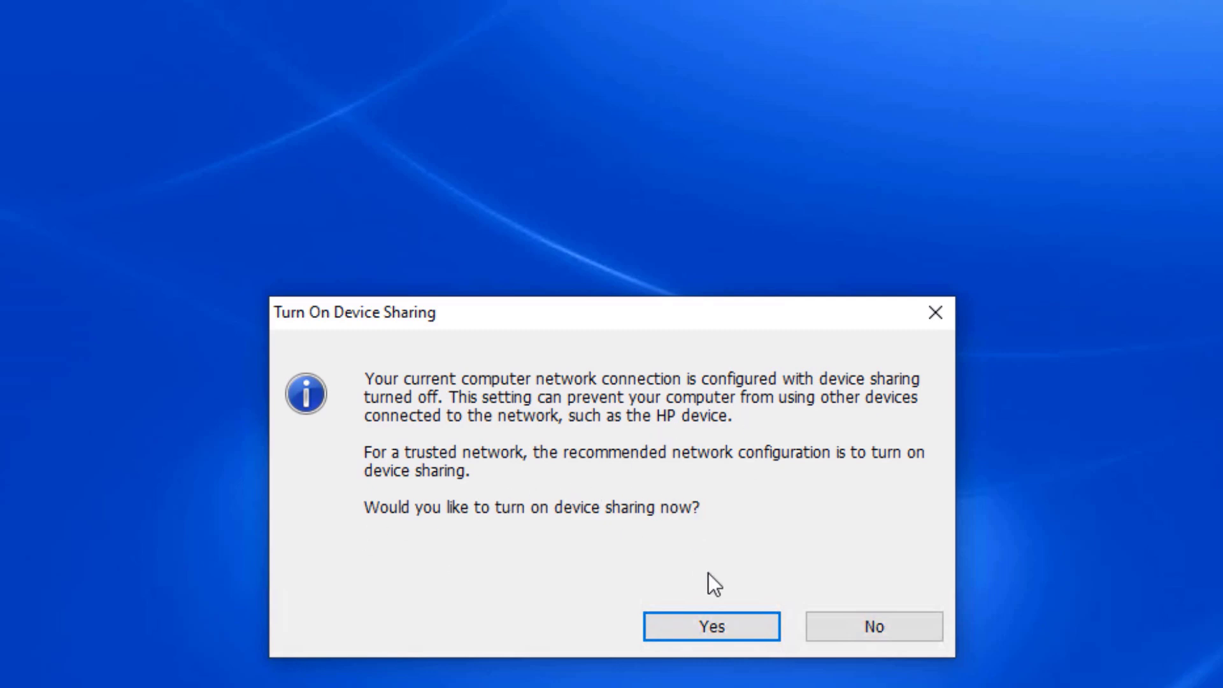
Accept turning on device sharing for the network with Yes
{"action": "left_click", "coordinate": [711, 627]}
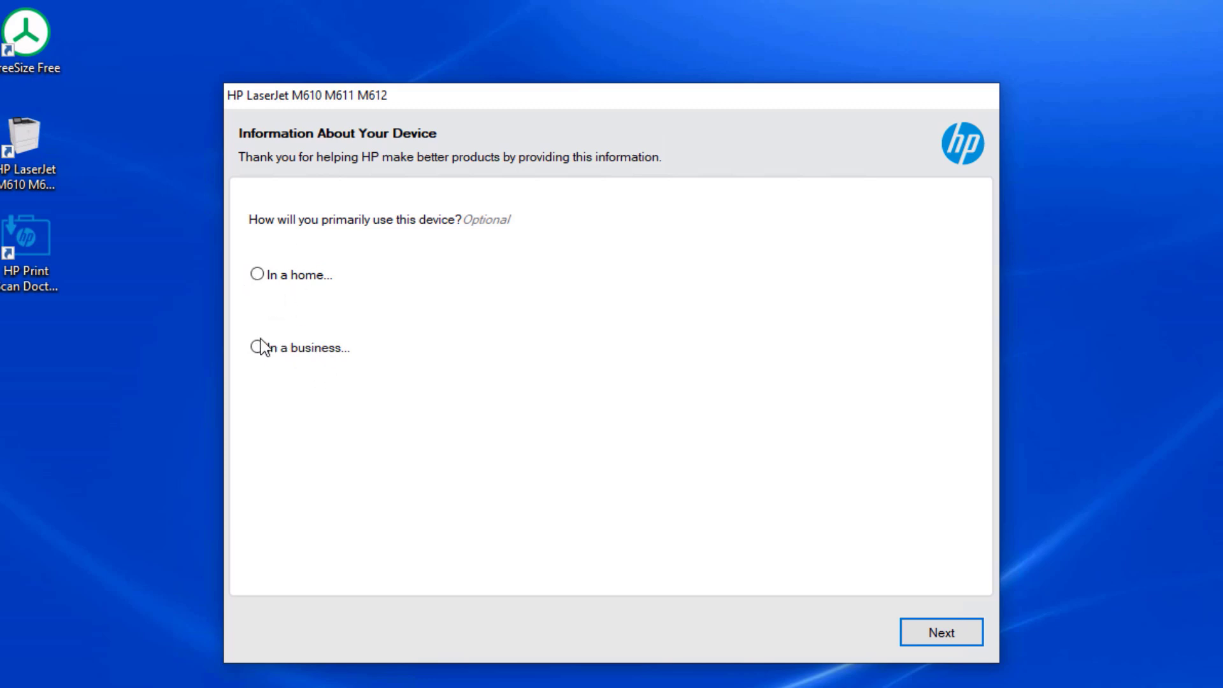
{"action": "mouse_move", "coordinate": [329, 339]}
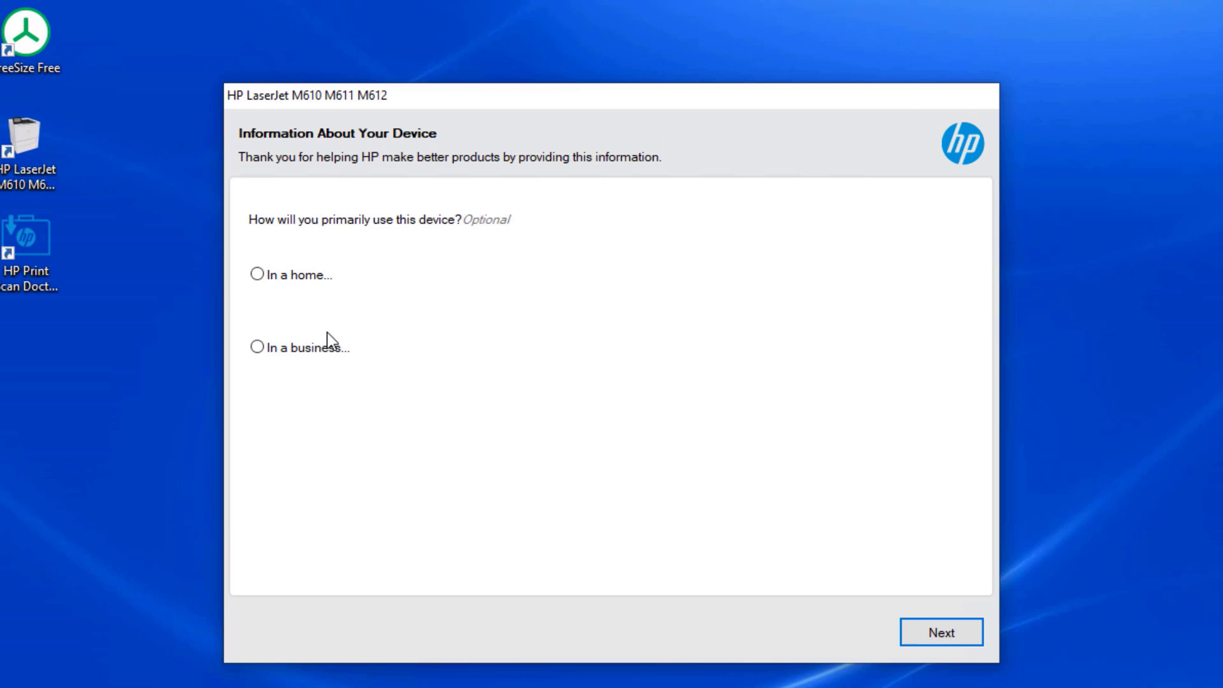
Record the primary use as 'In a business with 1-9 employees' and continue
{"action": "left_click", "coordinate": [256, 347]}
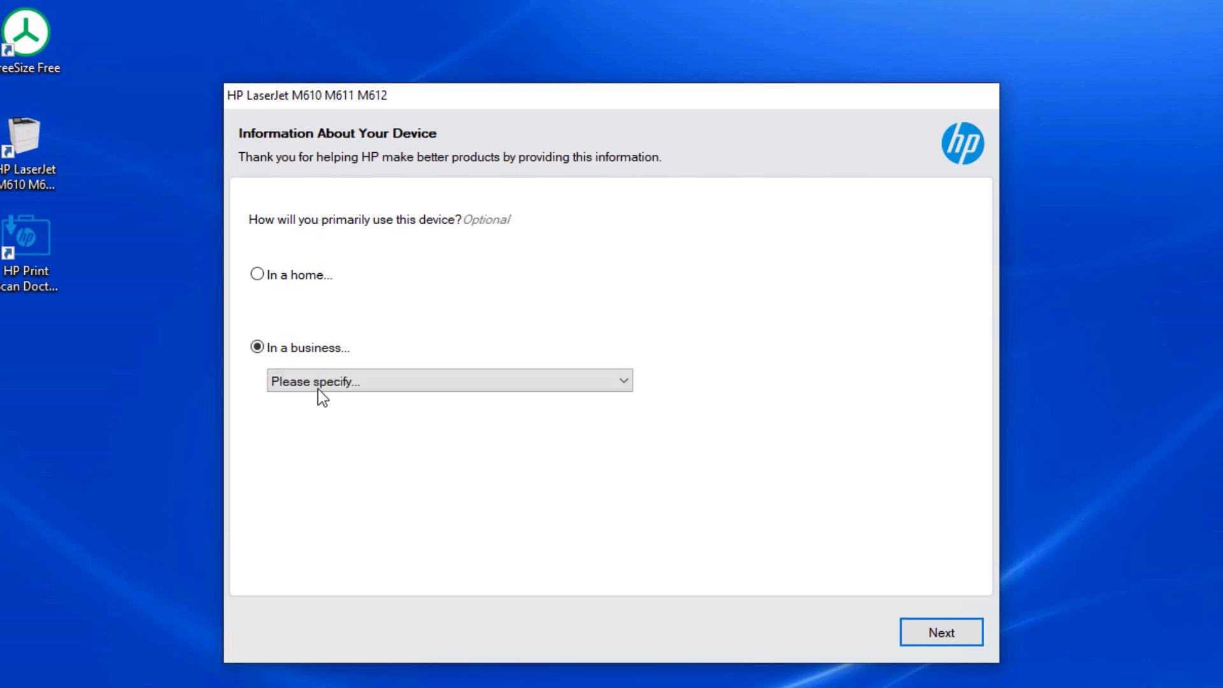
{"action": "left_click", "coordinate": [449, 381]}
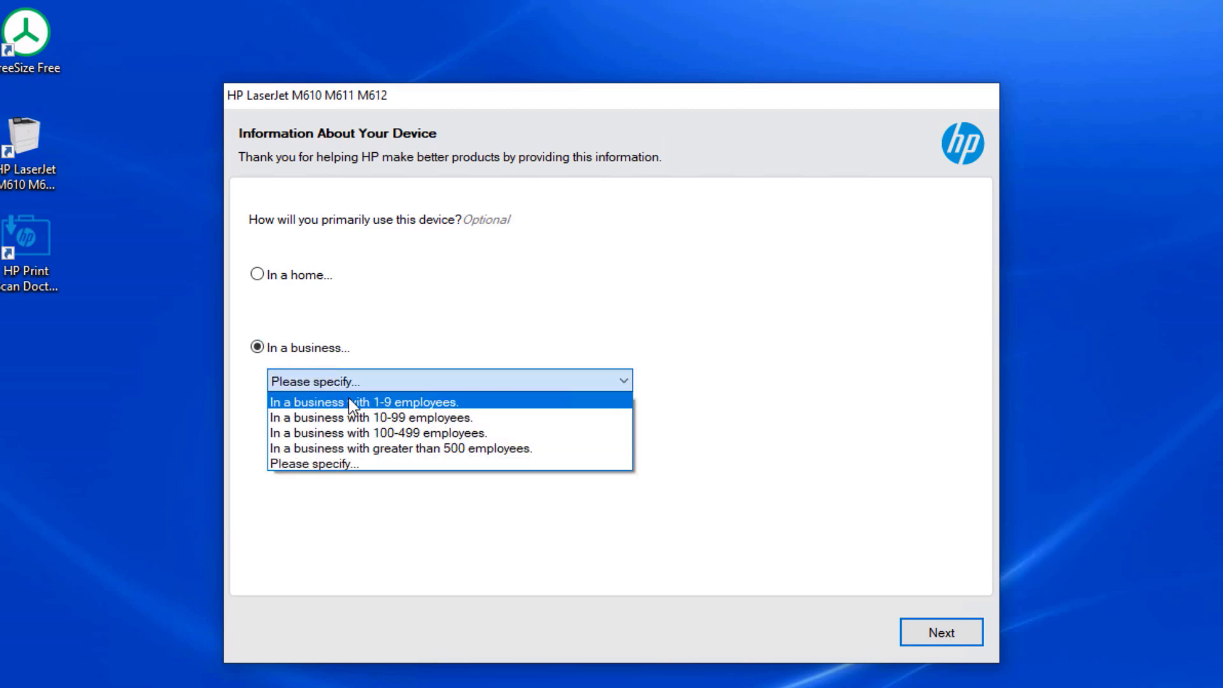
{"action": "mouse_move", "coordinate": [400, 447]}
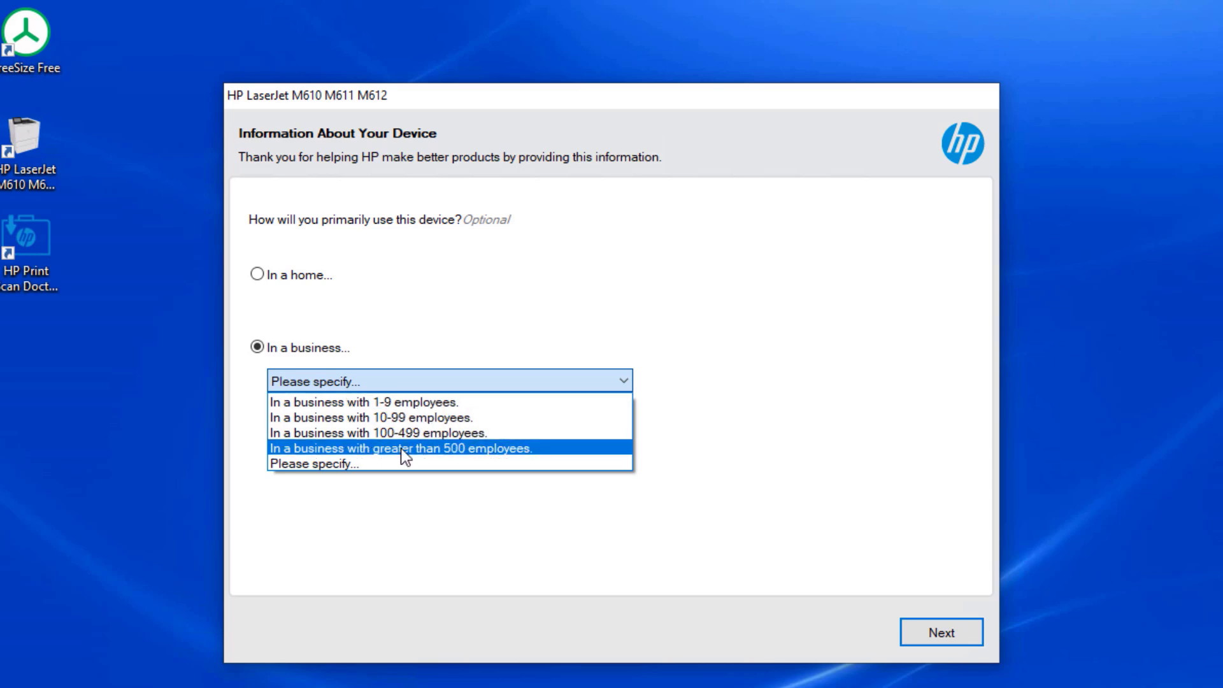
{"action": "mouse_move", "coordinate": [308, 464]}
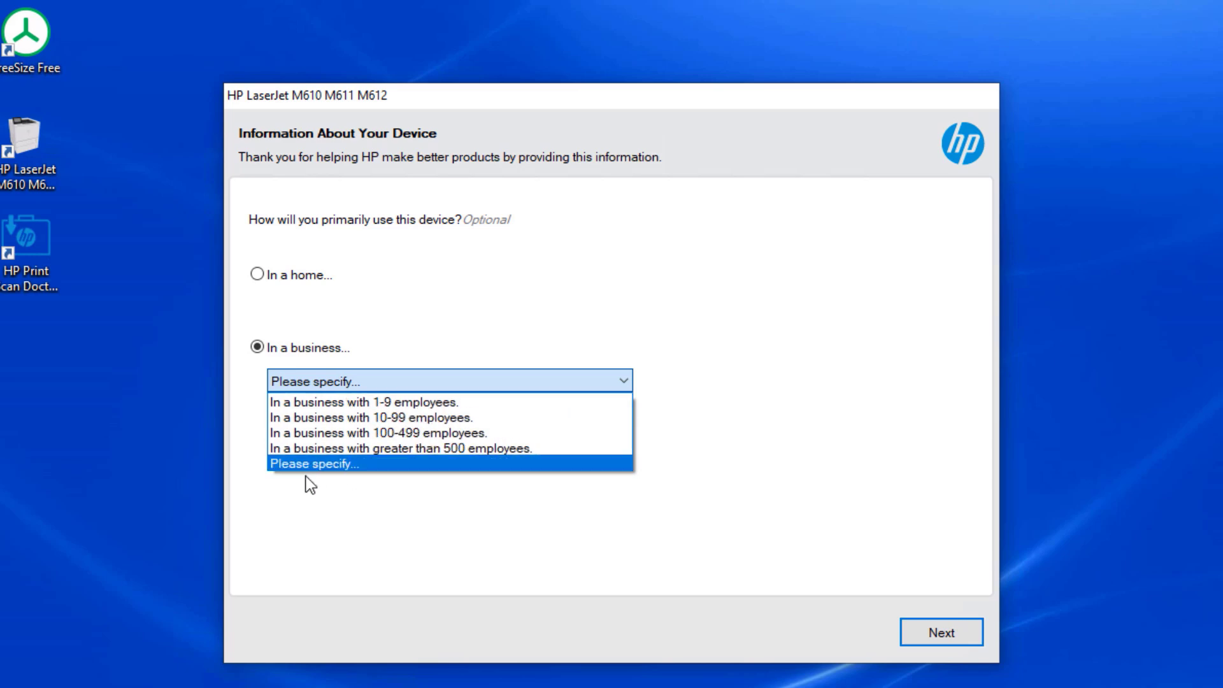
{"action": "mouse_move", "coordinate": [360, 401]}
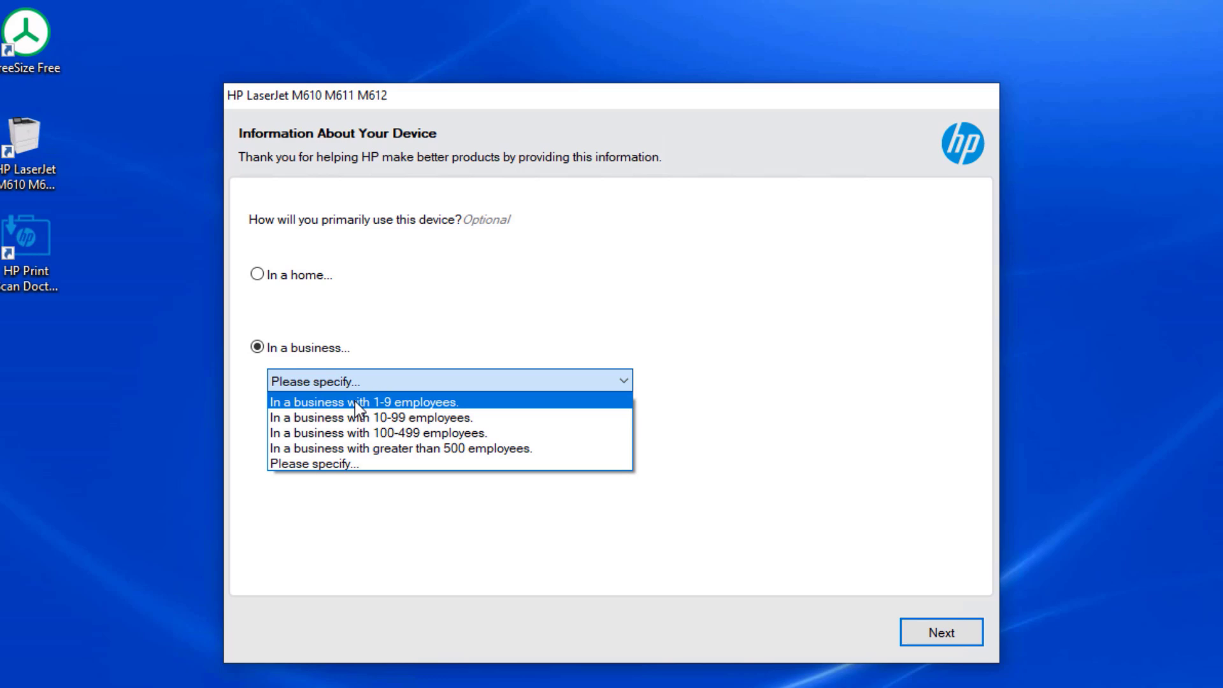
{"action": "left_click", "coordinate": [363, 401]}
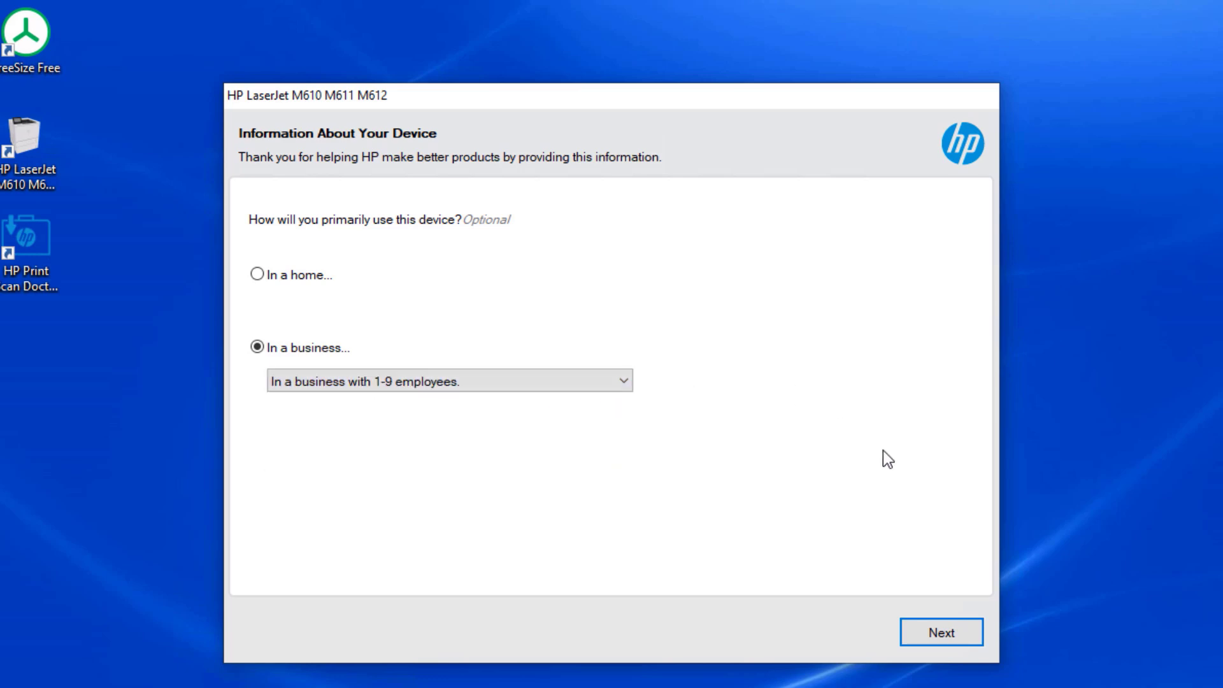
{"action": "left_click", "coordinate": [940, 632]}
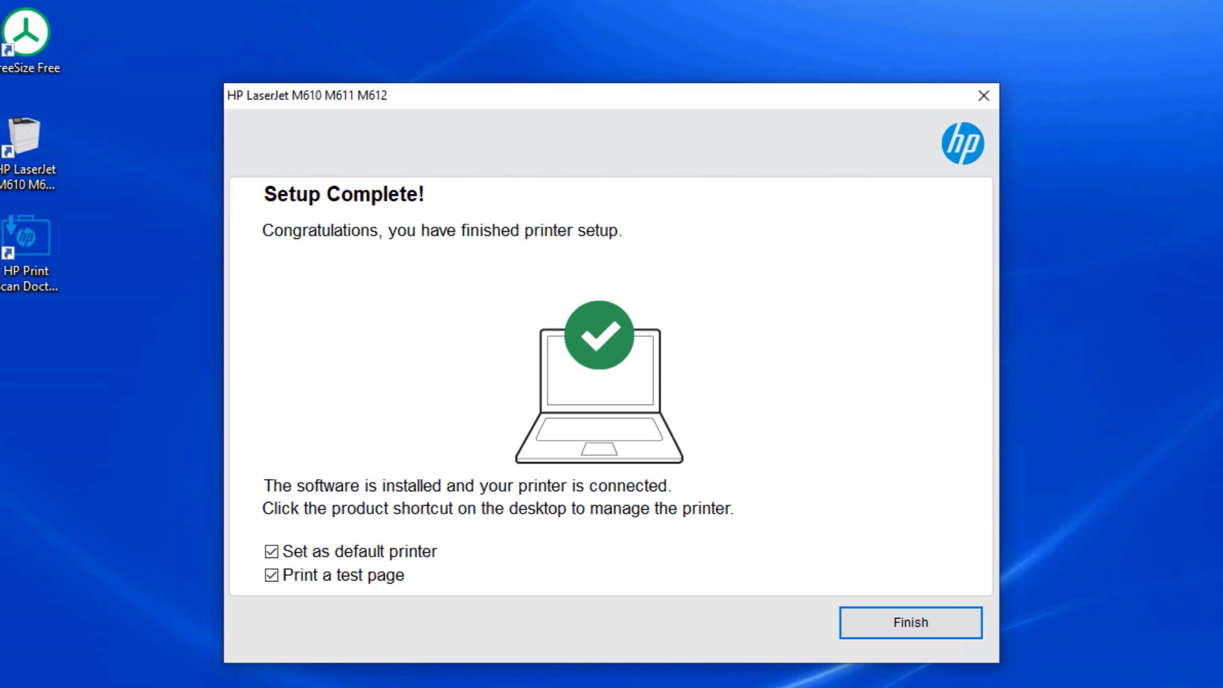
{"action": "mouse_move", "coordinate": [259, 664]}
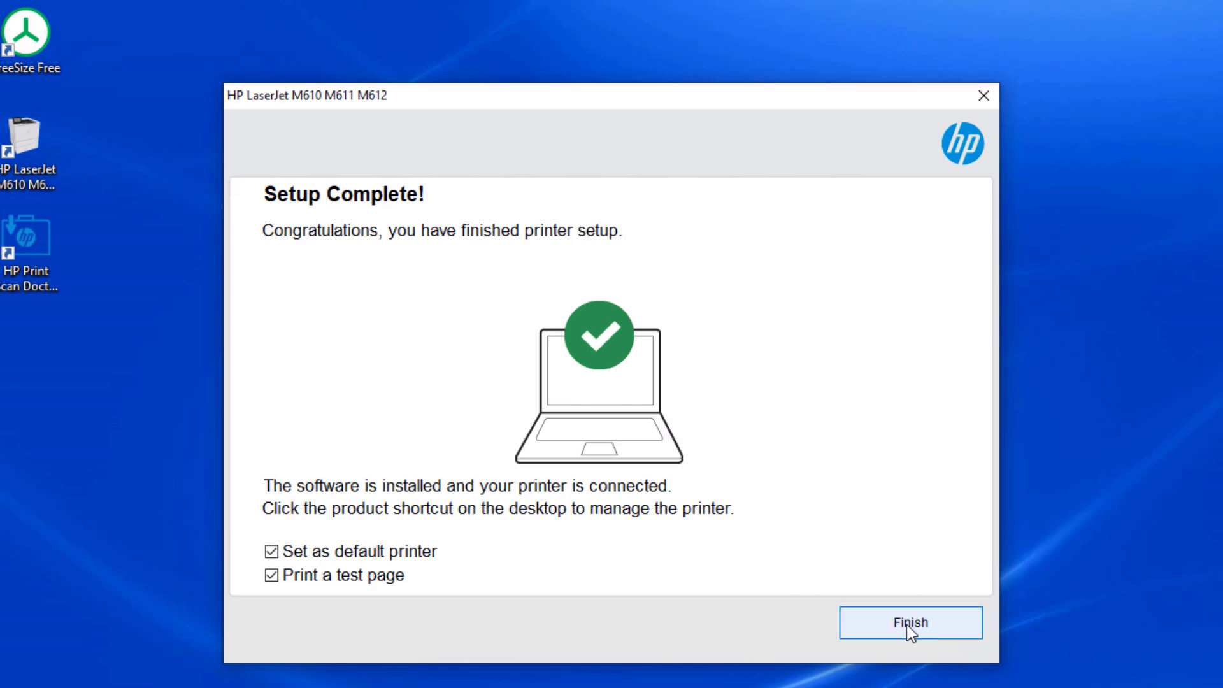
Finish the setup so the installer window closes
{"action": "left_click", "coordinate": [910, 623]}
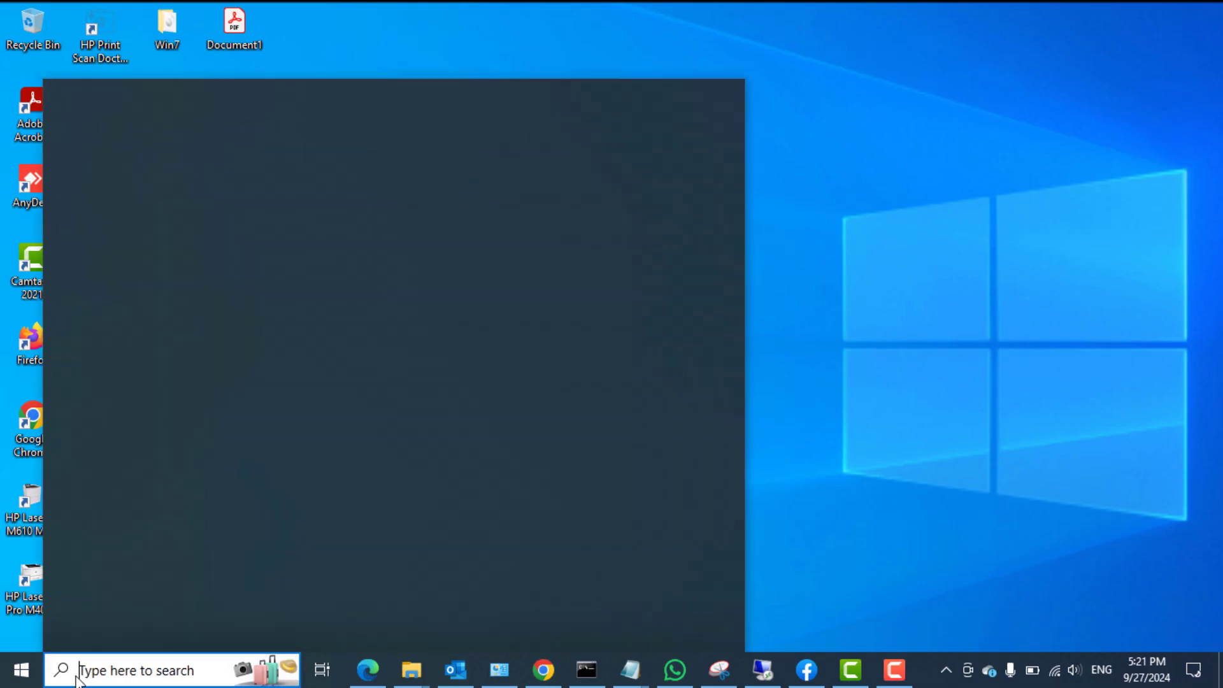
Search Windows for 'control' to bring up Control Panel
{"action": "type", "text": "cont"}
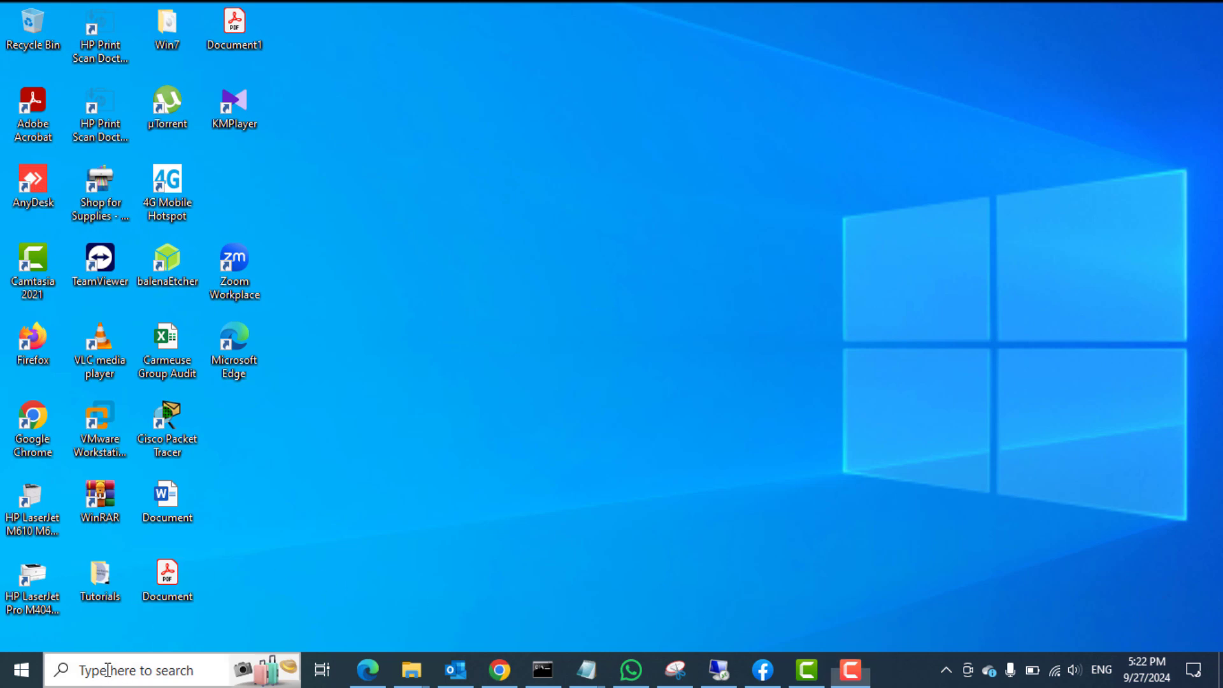
{"action": "left_click", "coordinate": [136, 670]}
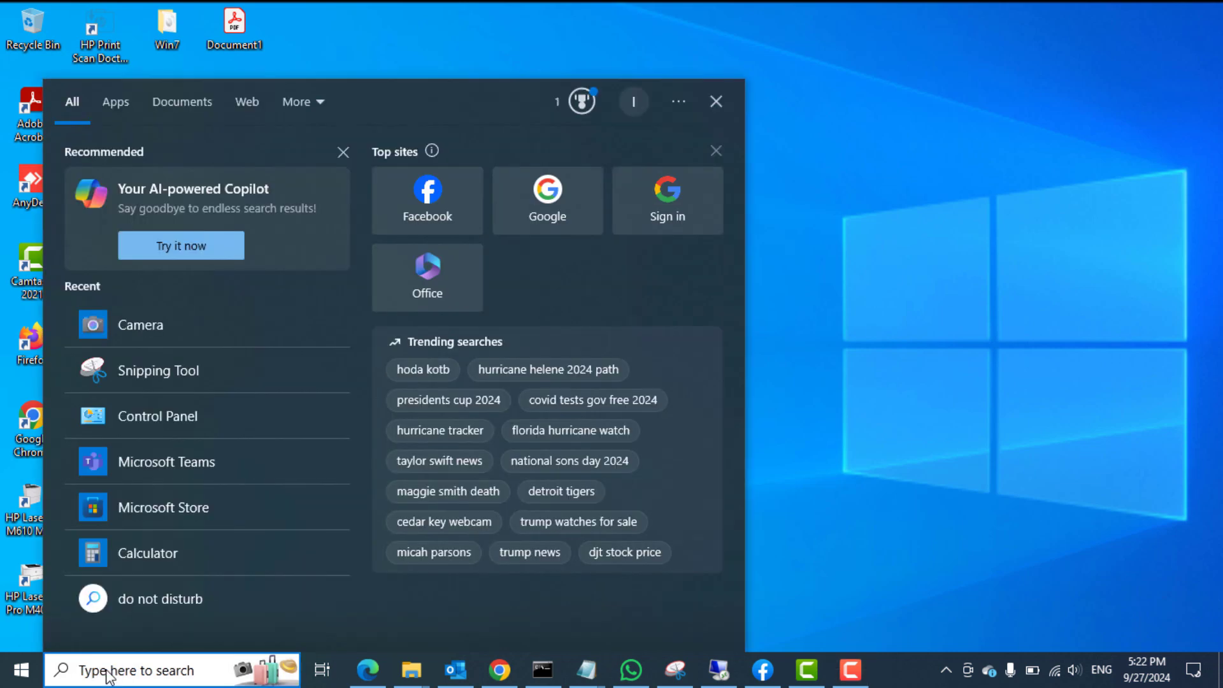
{"action": "type", "text": "contr"}
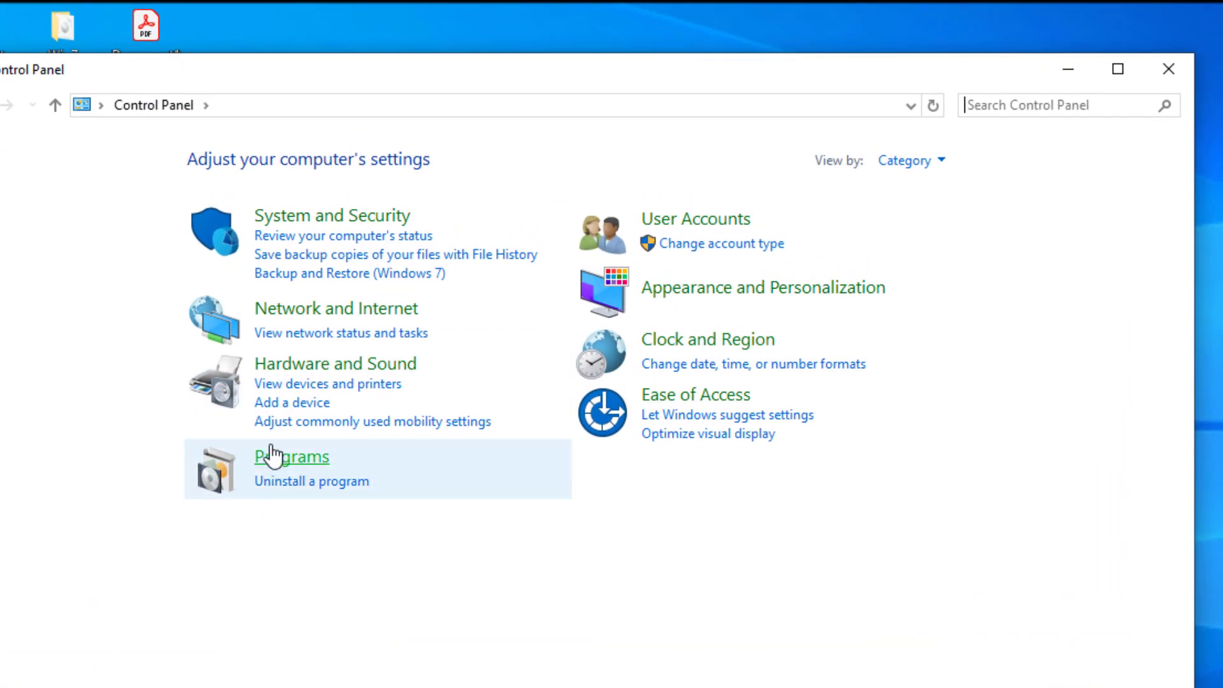
{"action": "mouse_move", "coordinate": [336, 375]}
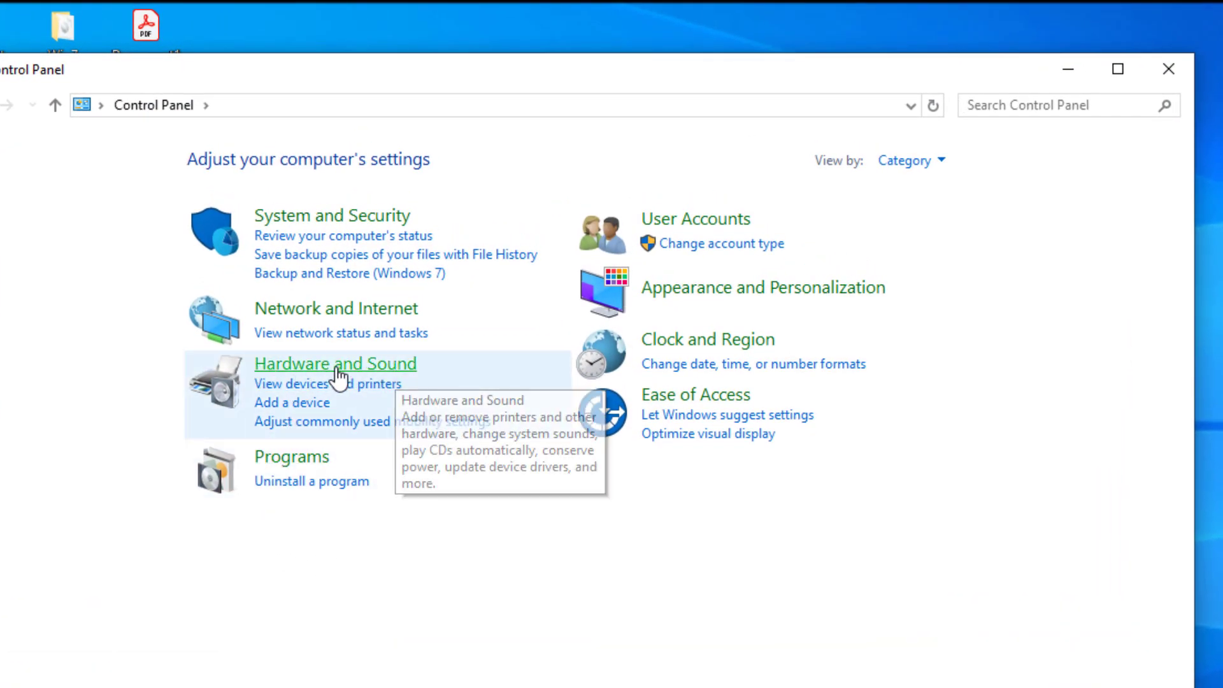
Find the HP LaserJet M610 M611 M612 under Hardware and Sound > Devices and Printers, then close the window
{"action": "left_click", "coordinate": [335, 363]}
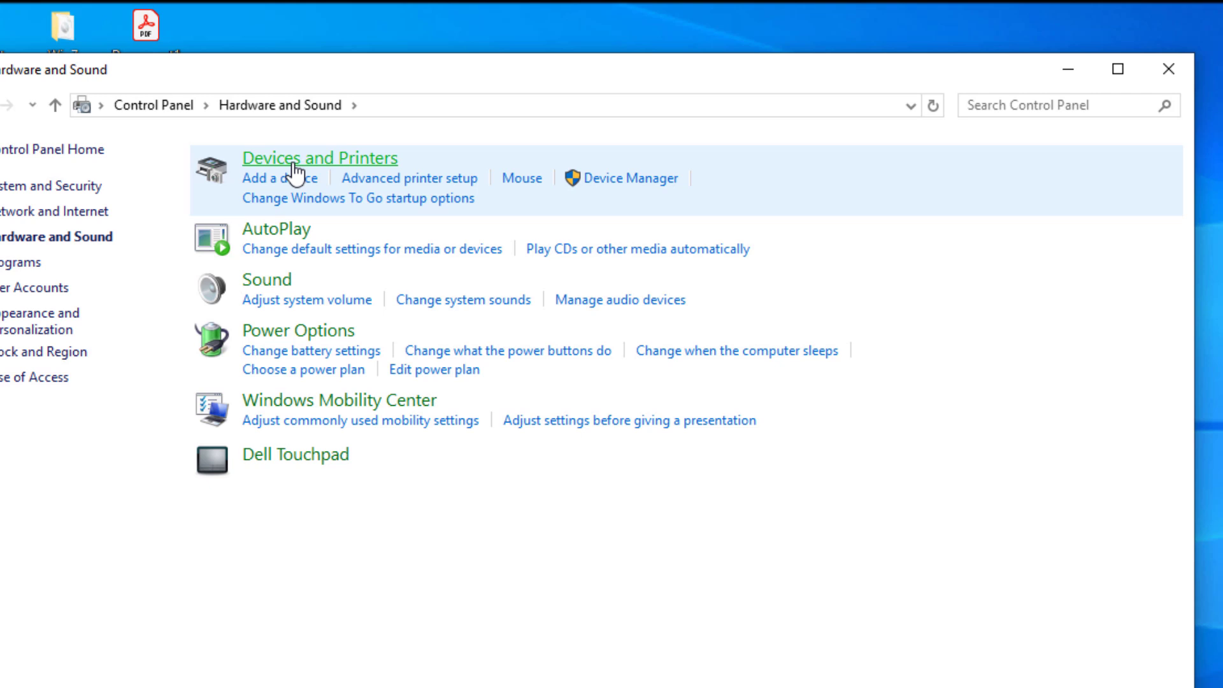
{"action": "left_click", "coordinate": [320, 158]}
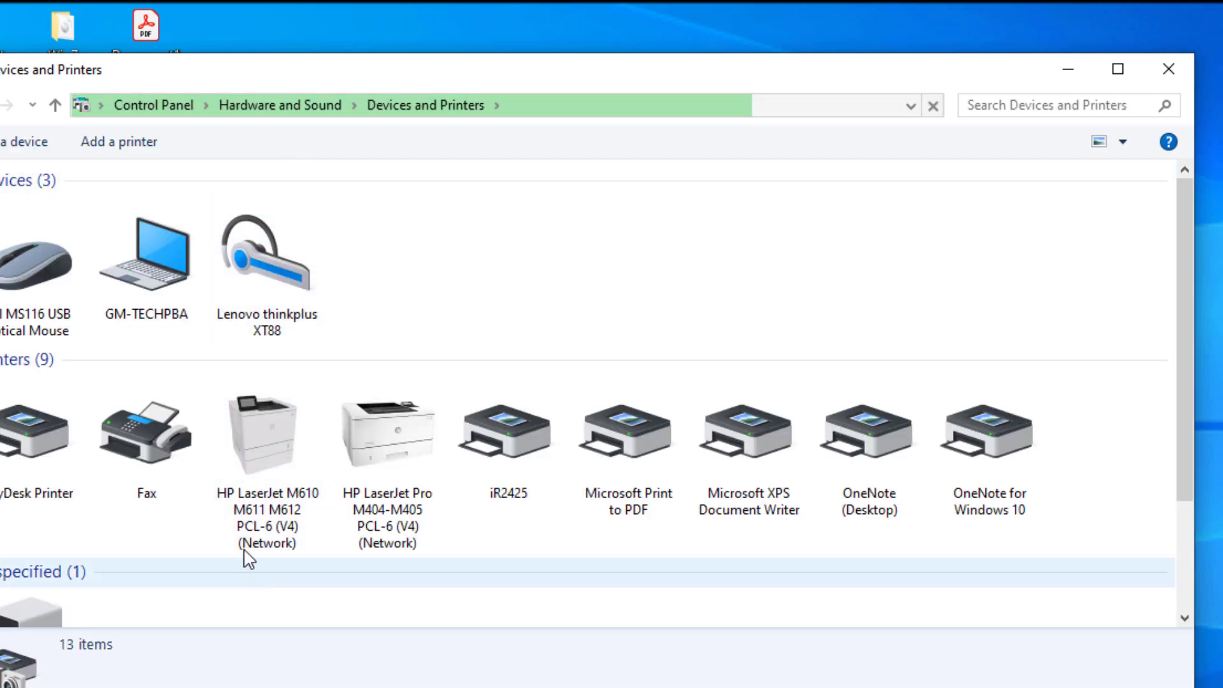
{"action": "left_click", "coordinate": [267, 436]}
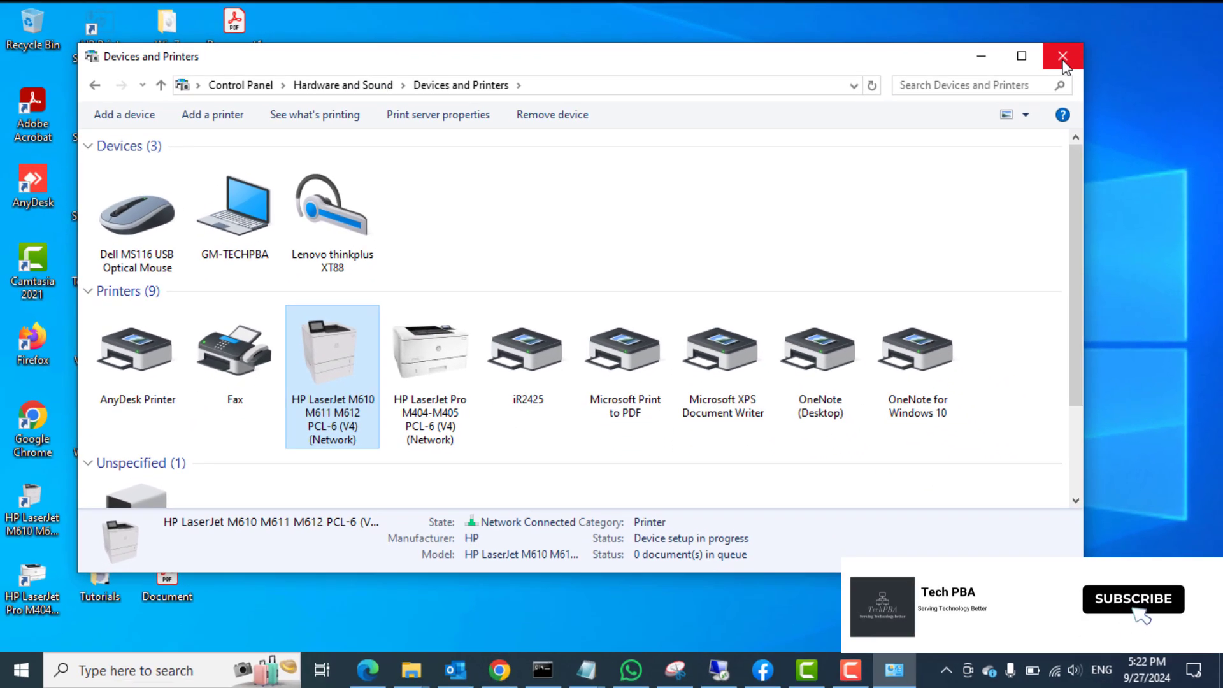
{"action": "left_click", "coordinate": [1063, 56]}
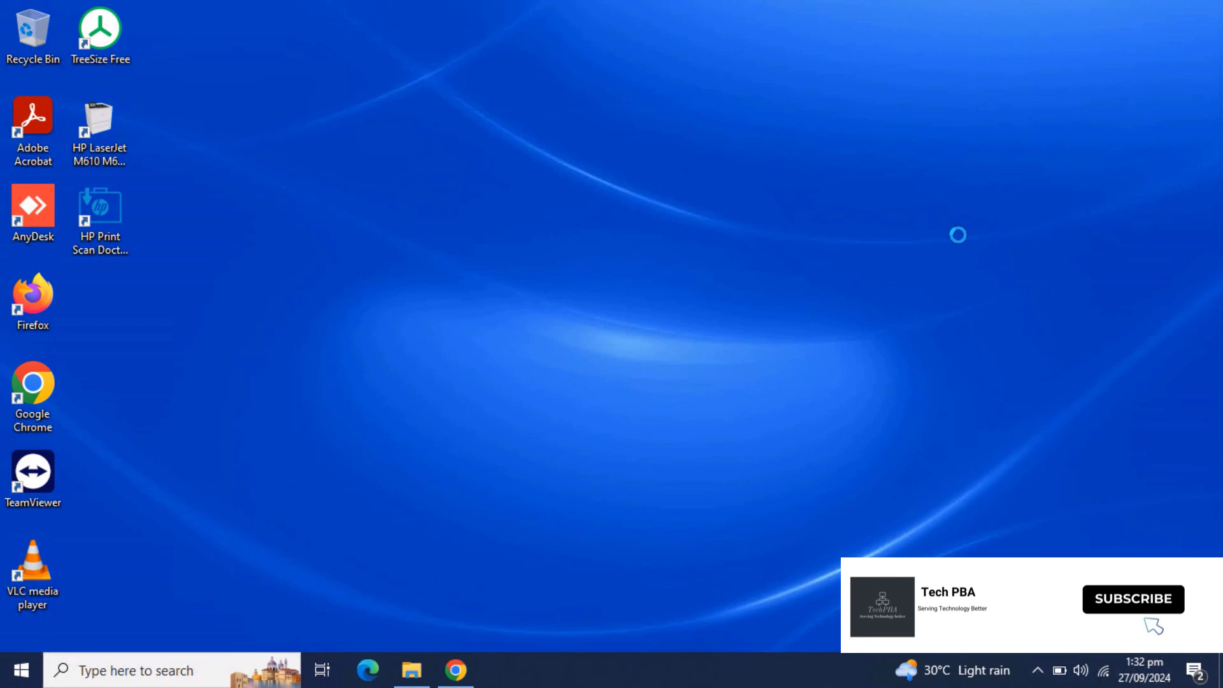
Refresh the desktop from its context menu, keeping the HP shortcuts in place
{"action": "right_click", "coordinate": [959, 234]}
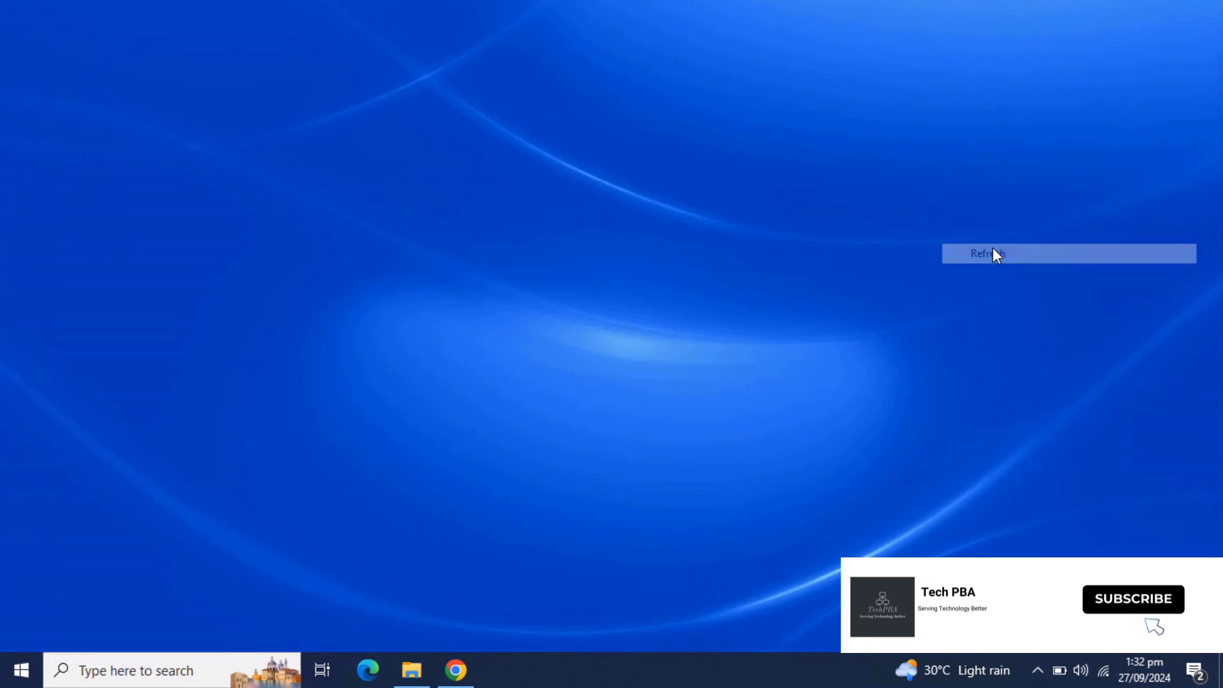
{"action": "left_click", "coordinate": [986, 254]}
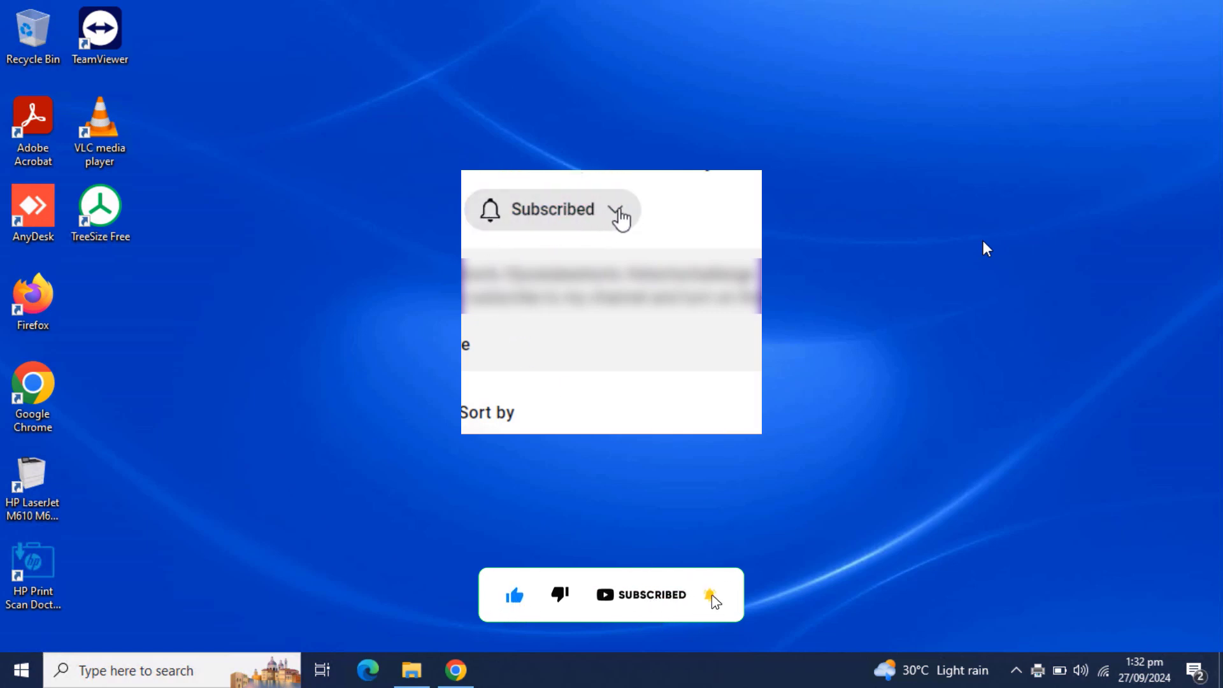
{"action": "left_click", "coordinate": [552, 209]}
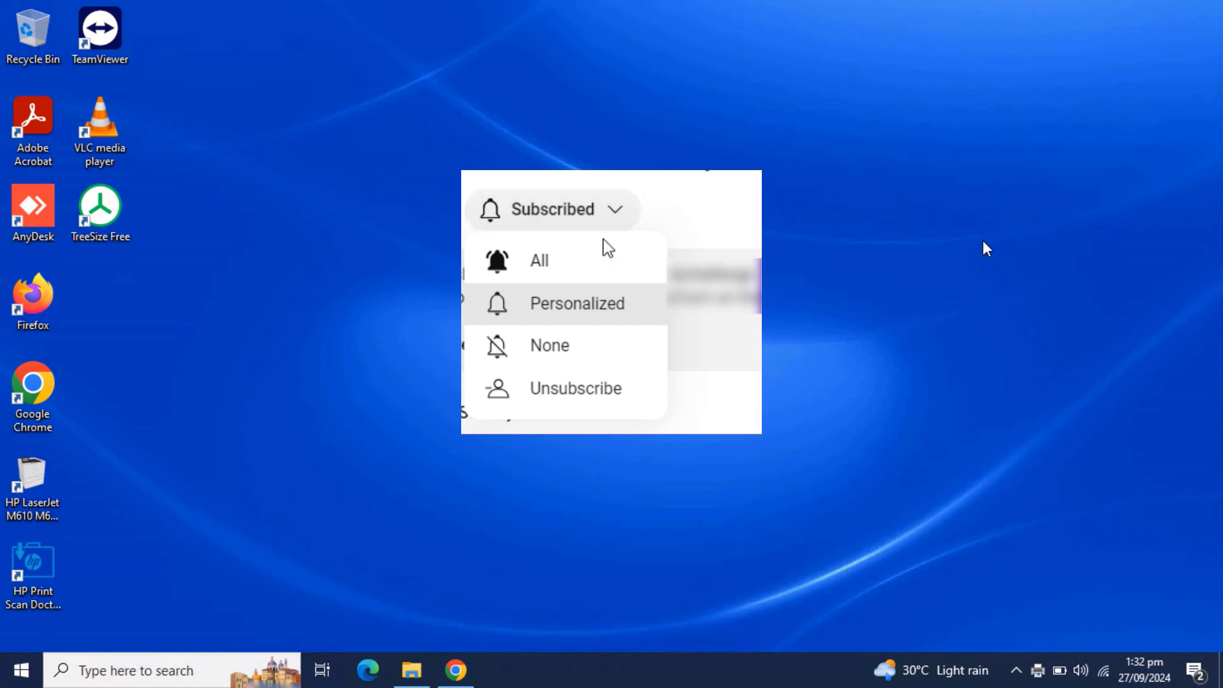